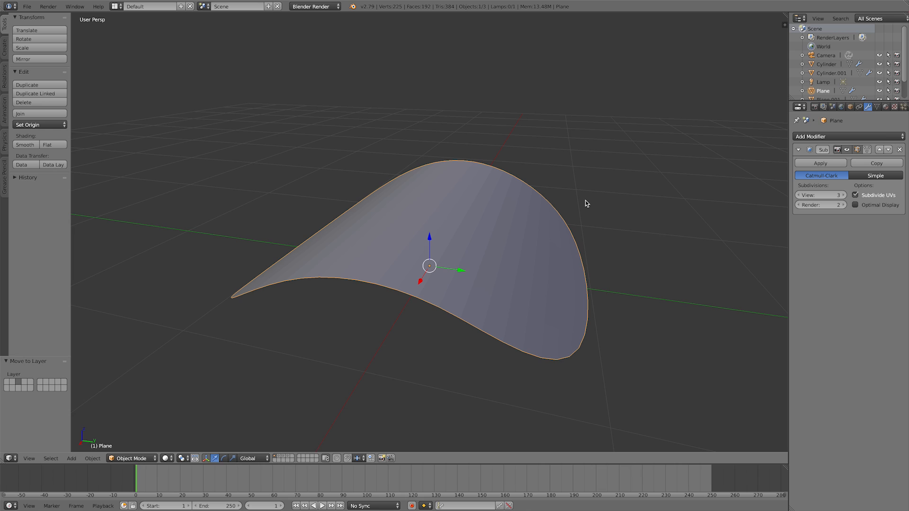
{"action": "mouse_move", "coordinate": [555, 203]}
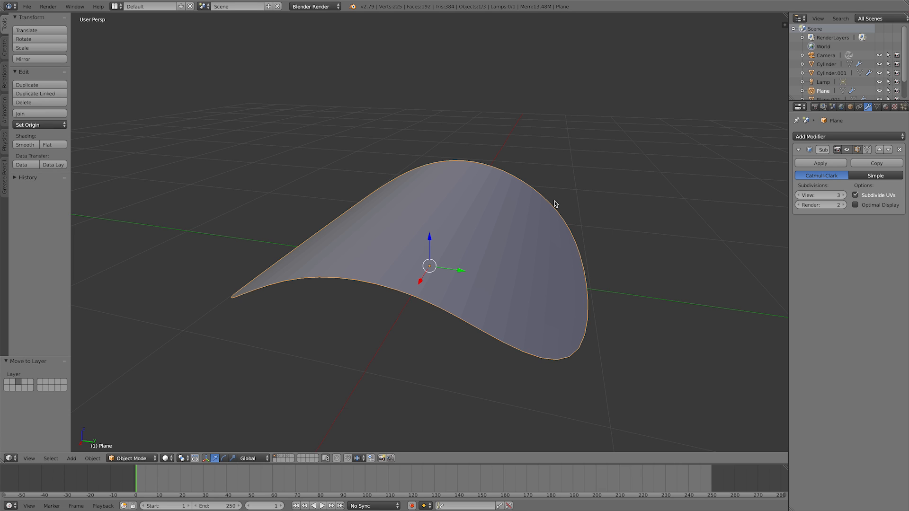
{"action": "mouse_move", "coordinate": [378, 345]}
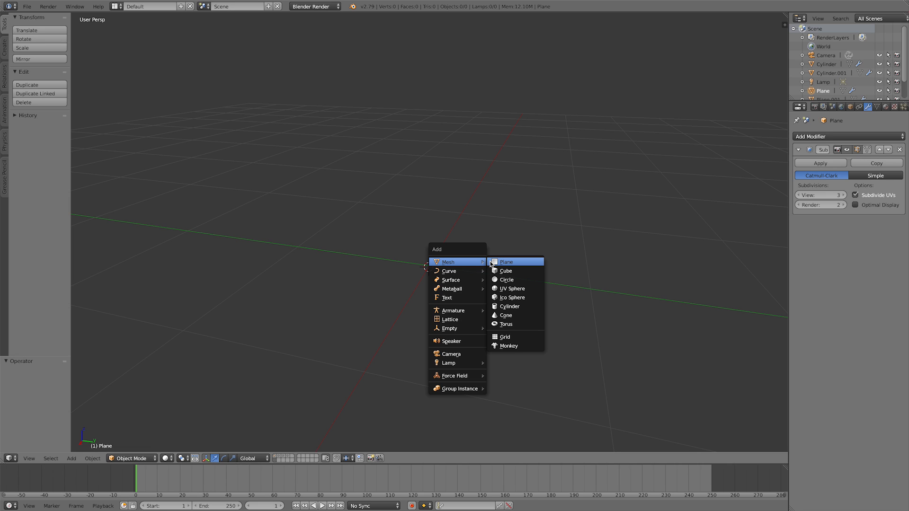
Add a plane with a Subdivision Surface modifier at View subdivisions 3, rounding it into a disc
{"action": "left_click", "coordinate": [506, 261]}
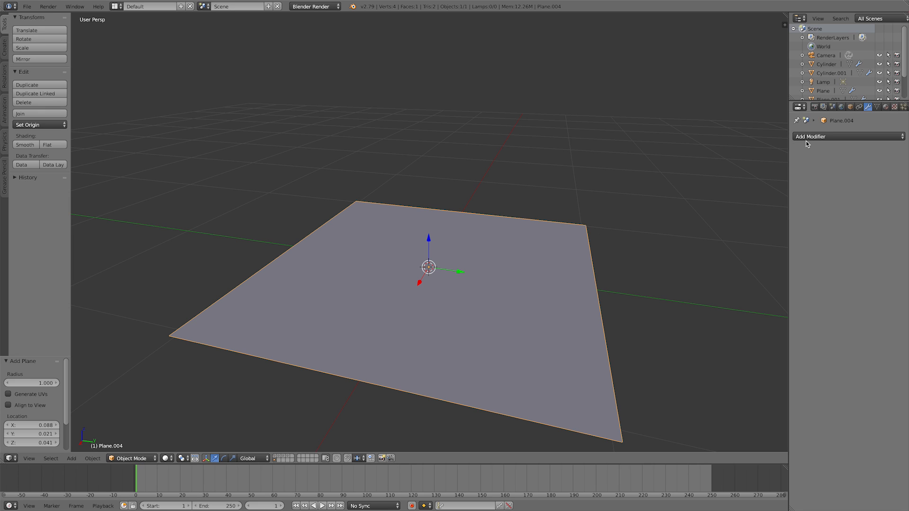
{"action": "left_click", "coordinate": [847, 137]}
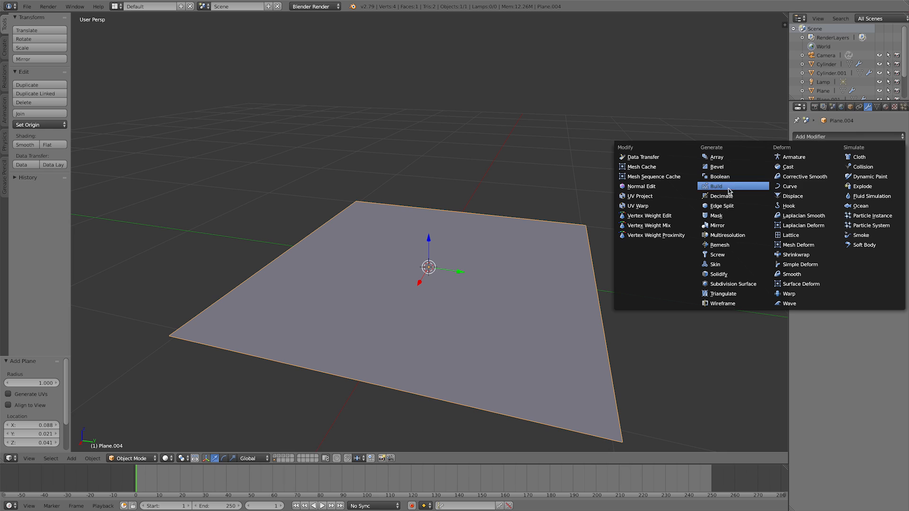
{"action": "left_click", "coordinate": [732, 284]}
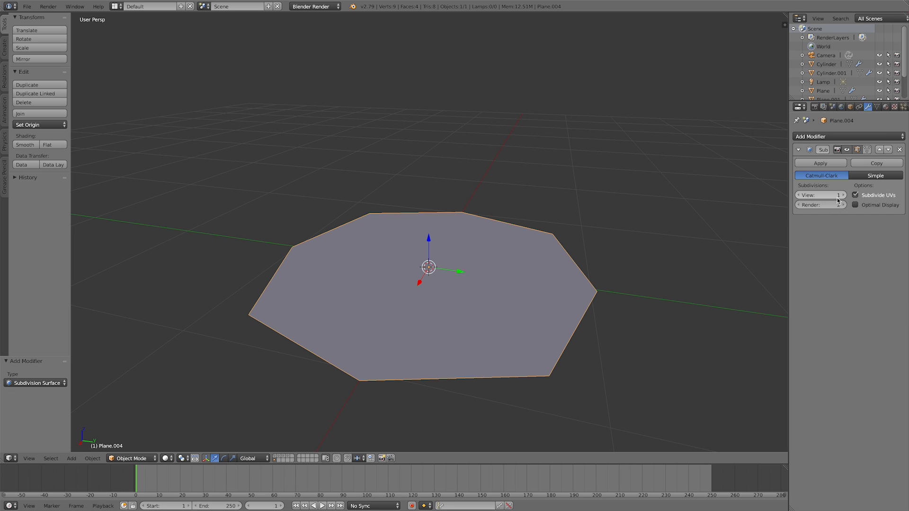
{"action": "left_click", "coordinate": [843, 194]}
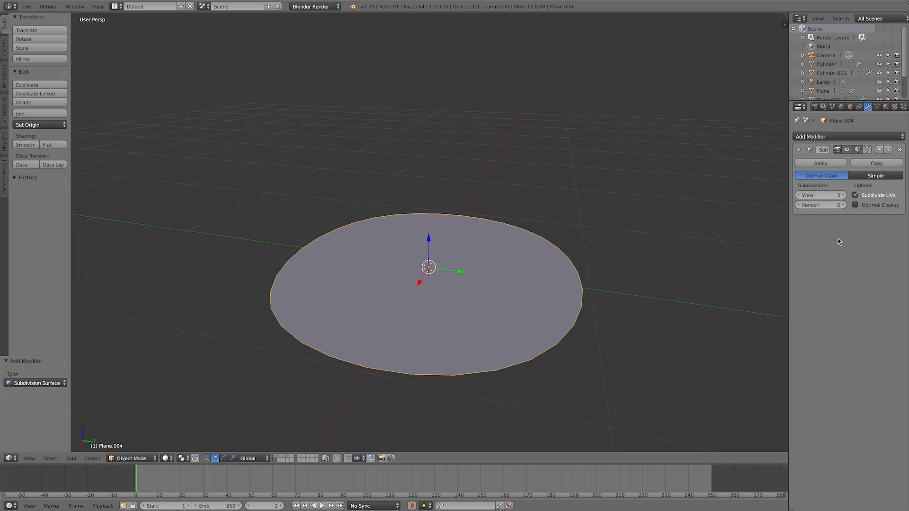
{"action": "left_click", "coordinate": [844, 195]}
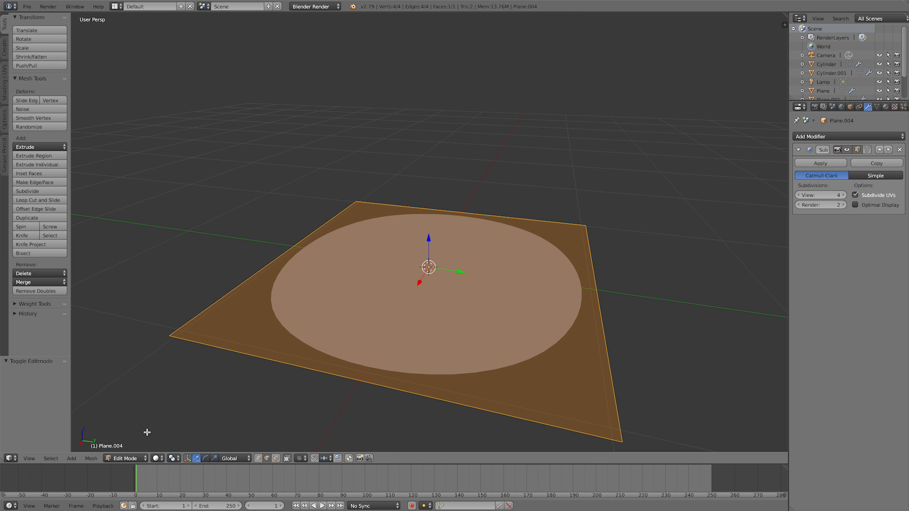
Start a loop cut across the subdivided plane in Edit Mode
{"action": "left_click", "coordinate": [120, 458]}
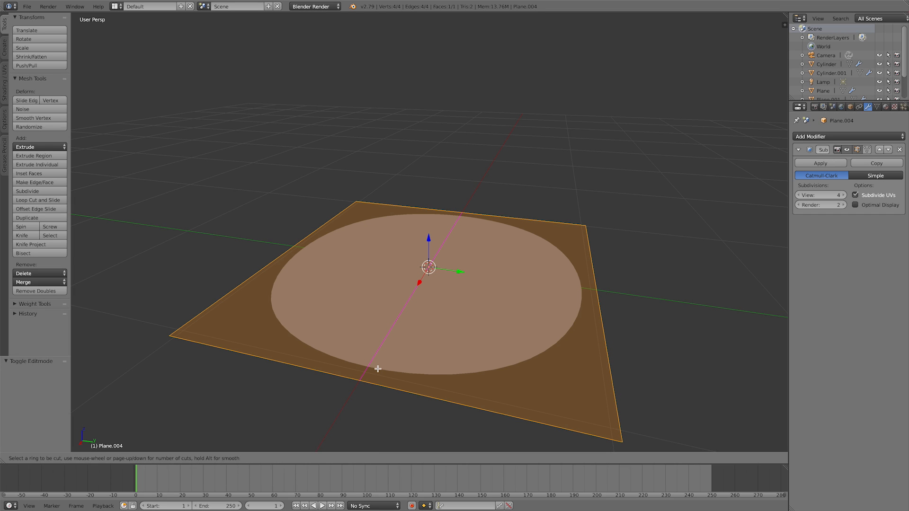
{"action": "mouse_move", "coordinate": [371, 386]}
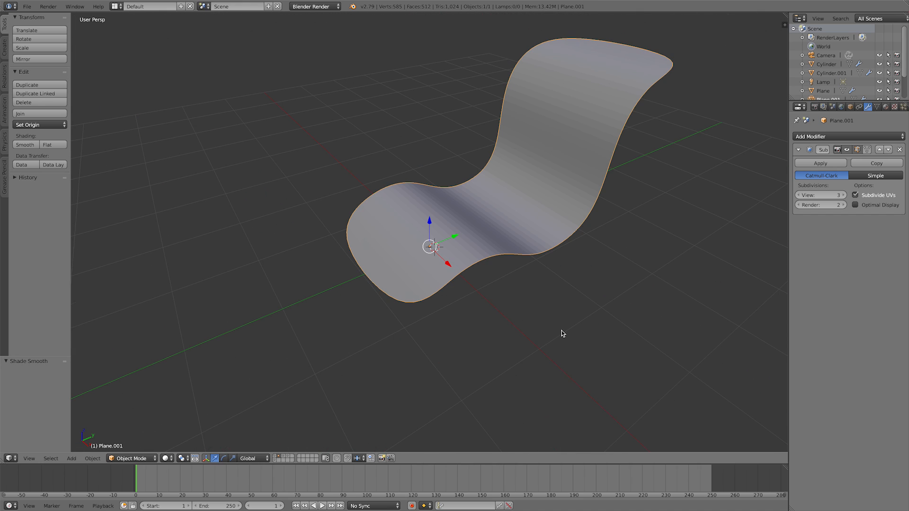
{"action": "mouse_move", "coordinate": [90, 171]}
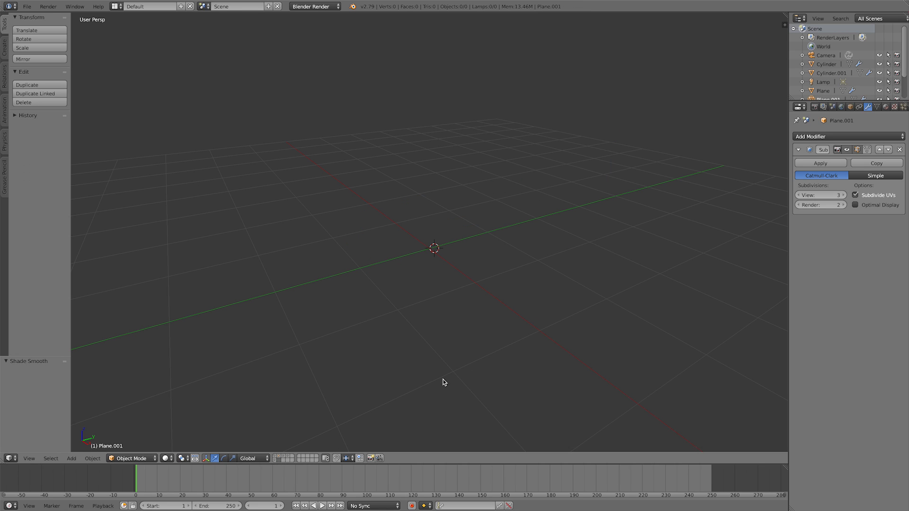
{"action": "mouse_move", "coordinate": [470, 256]}
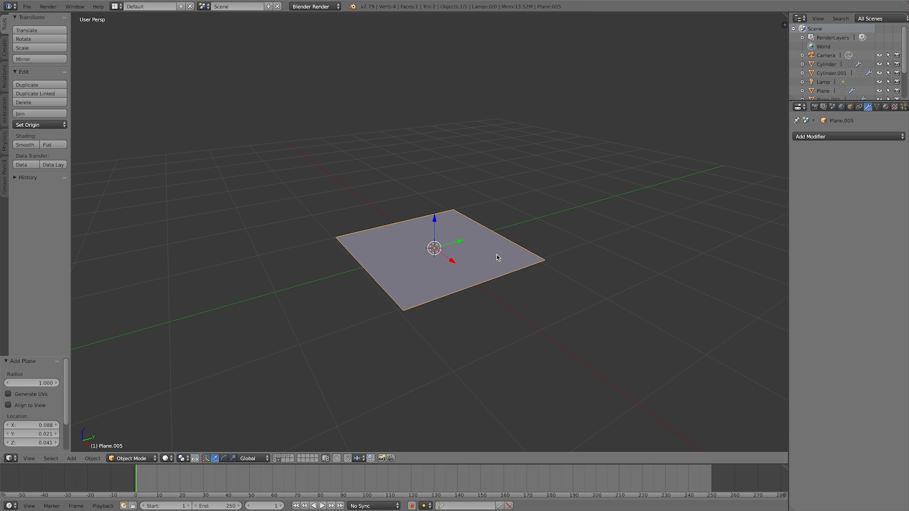
Give the new plane a Subdivision Surface modifier from the Add Modifier list
{"action": "left_click", "coordinate": [849, 137]}
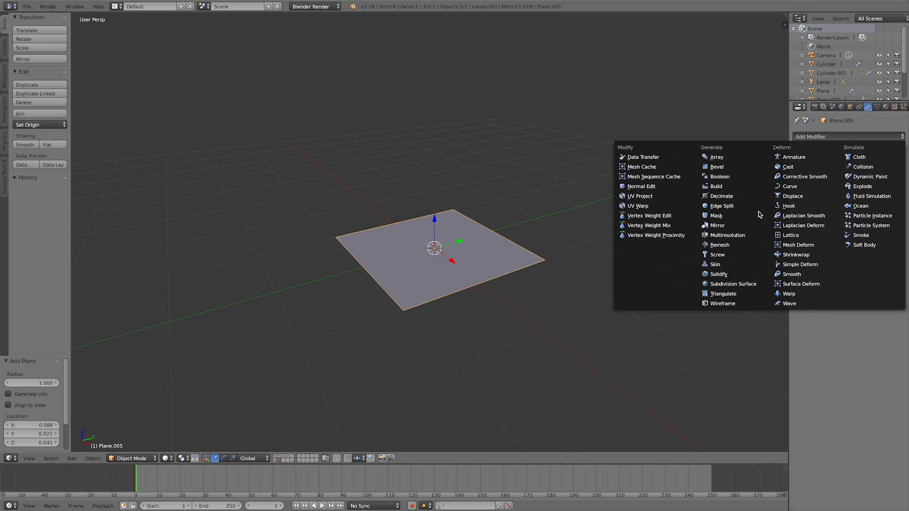
{"action": "mouse_move", "coordinate": [733, 283]}
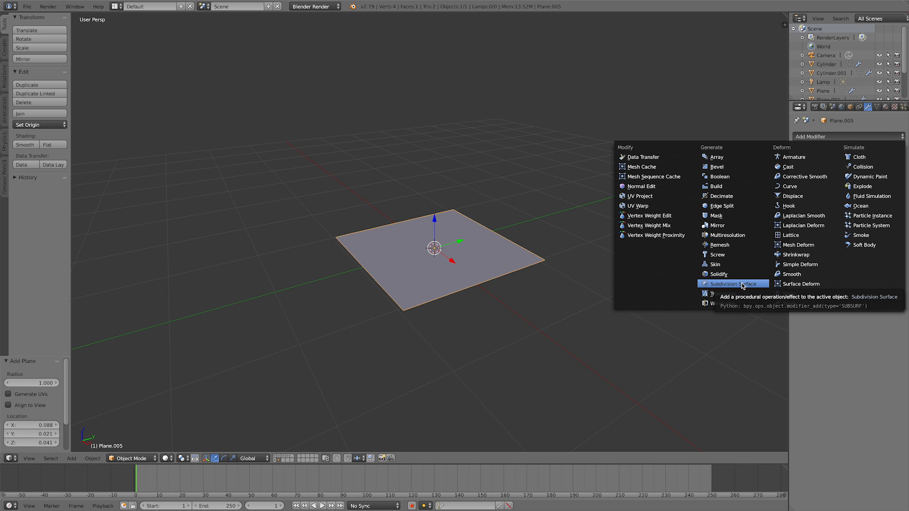
{"action": "left_click", "coordinate": [733, 284]}
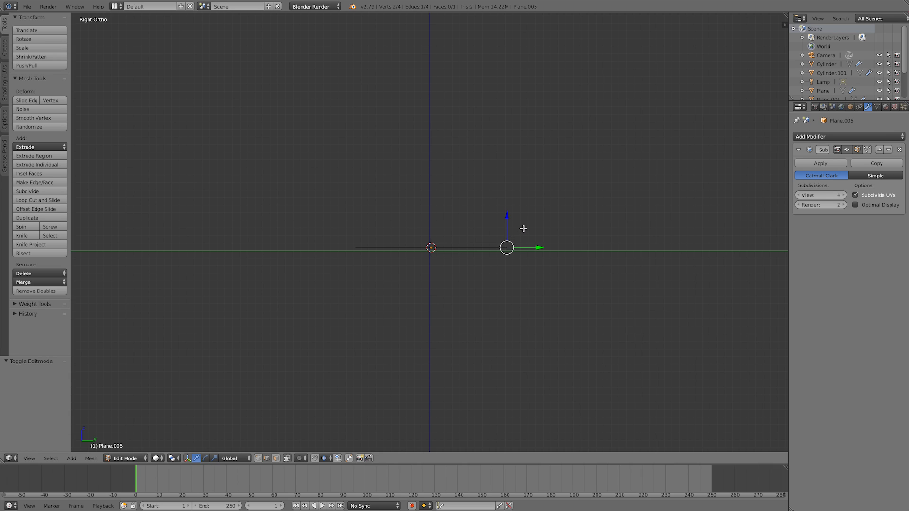
Extrude the plane's edge upward into a wave profile, then return to Object Mode
{"action": "left_click_drag", "start_coordinate": [506, 248], "coordinate": [539, 211]}
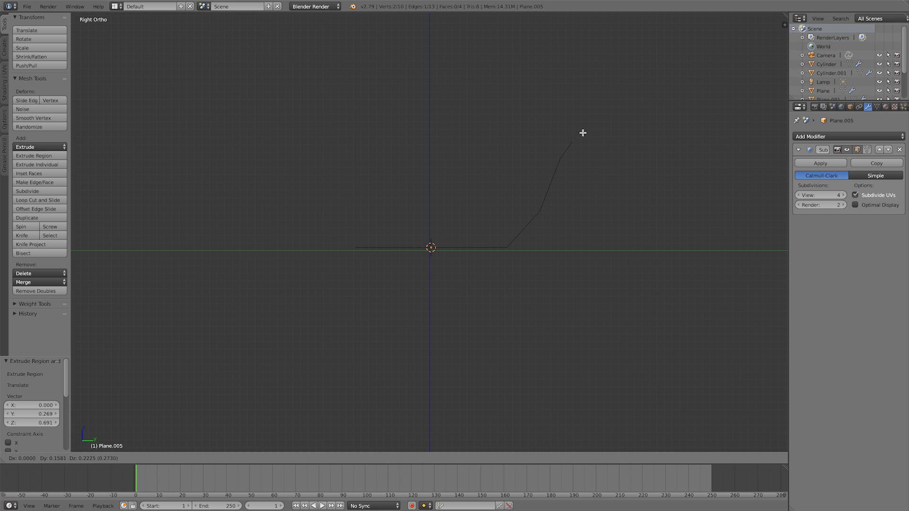
{"action": "mouse_move", "coordinate": [666, 127]}
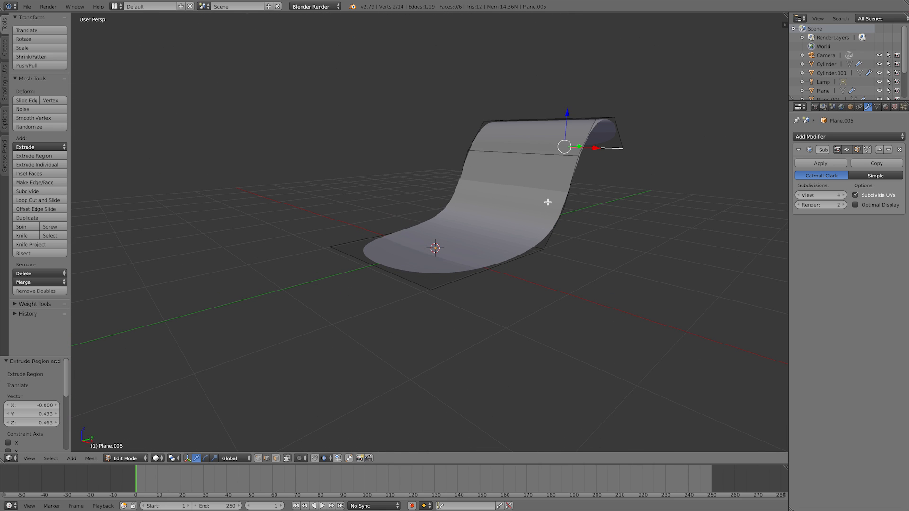
{"action": "mouse_move", "coordinate": [381, 270]}
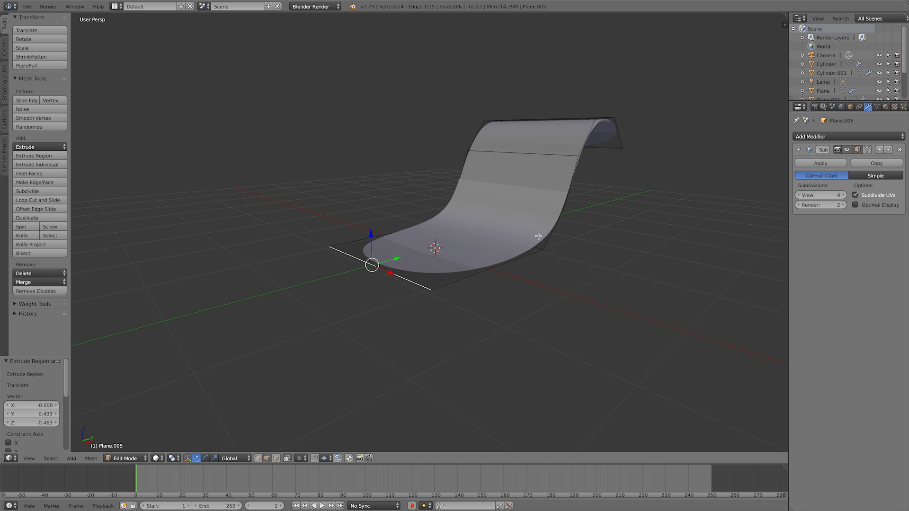
{"action": "mouse_move", "coordinate": [633, 199]}
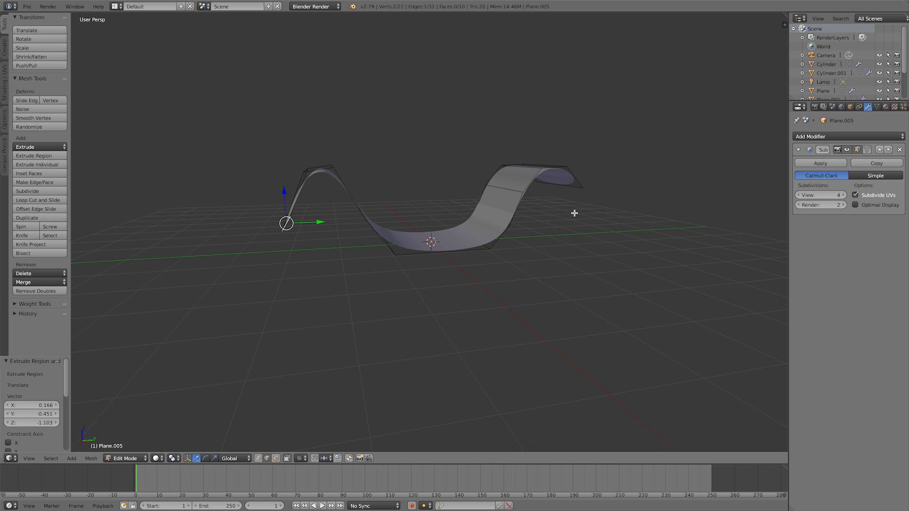
{"action": "key", "text": "Tab"}
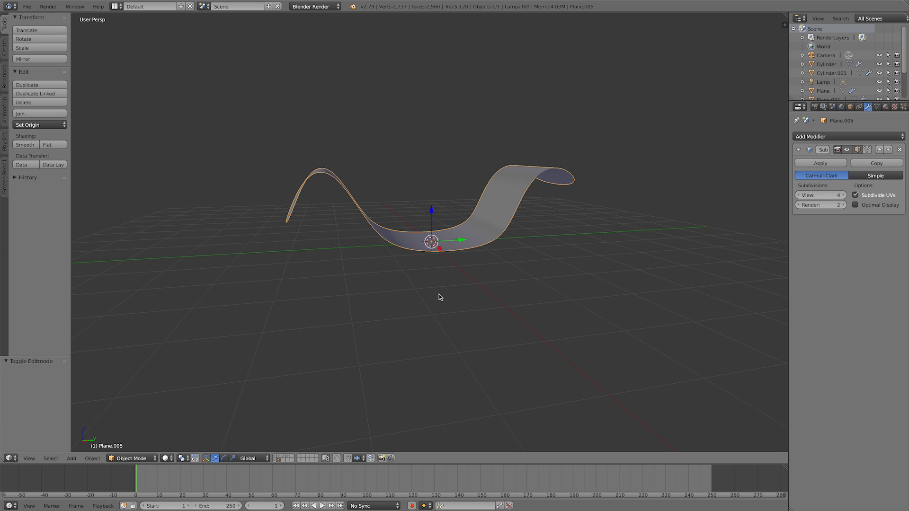
{"action": "mouse_move", "coordinate": [282, 459]}
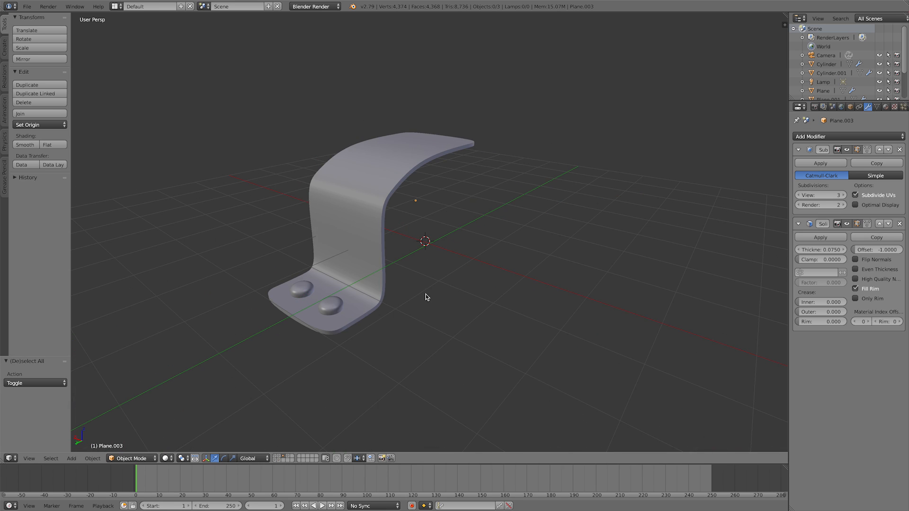
Select the thick L-shaped bracket with its two rounded rivets
{"action": "left_click", "coordinate": [329, 307]}
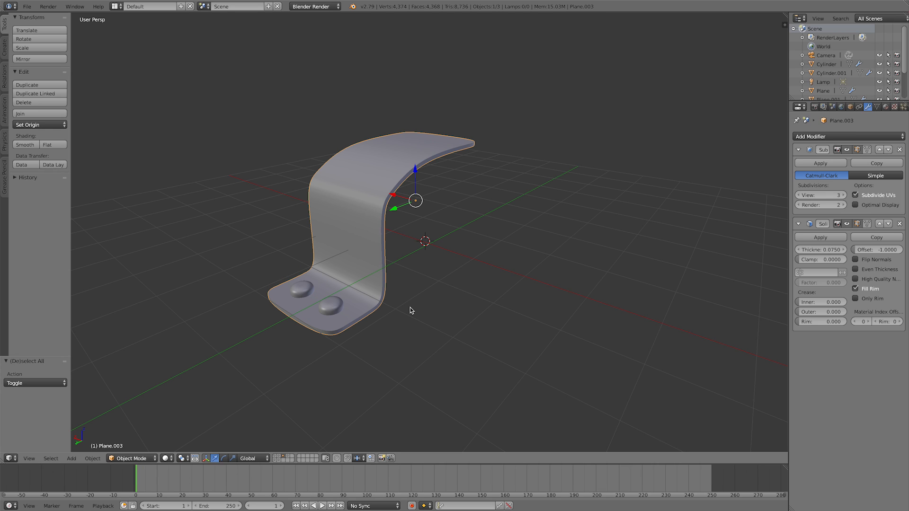
{"action": "mouse_move", "coordinate": [414, 309]}
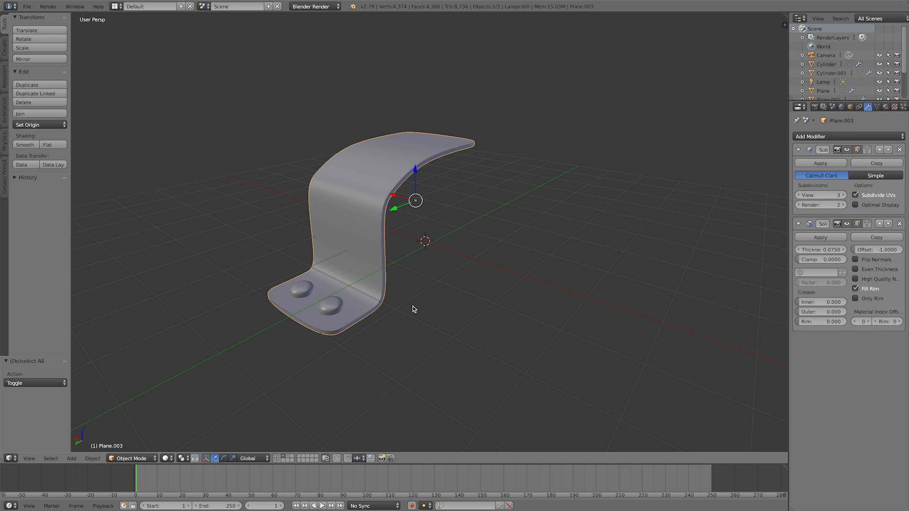
Orbit around the bracket and raise the new disc's View subdivision level
{"action": "left_click_drag", "start_coordinate": [415, 199], "coordinate": [273, 224]}
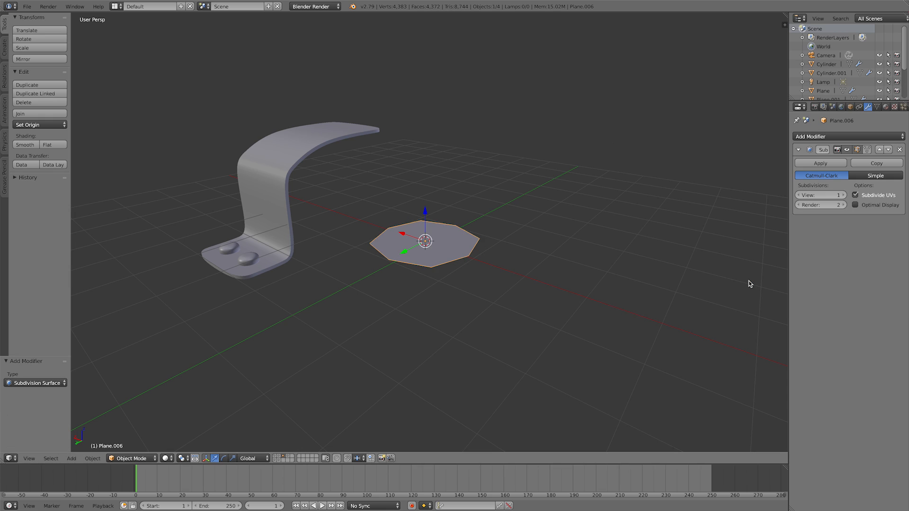
{"action": "left_click", "coordinate": [841, 195]}
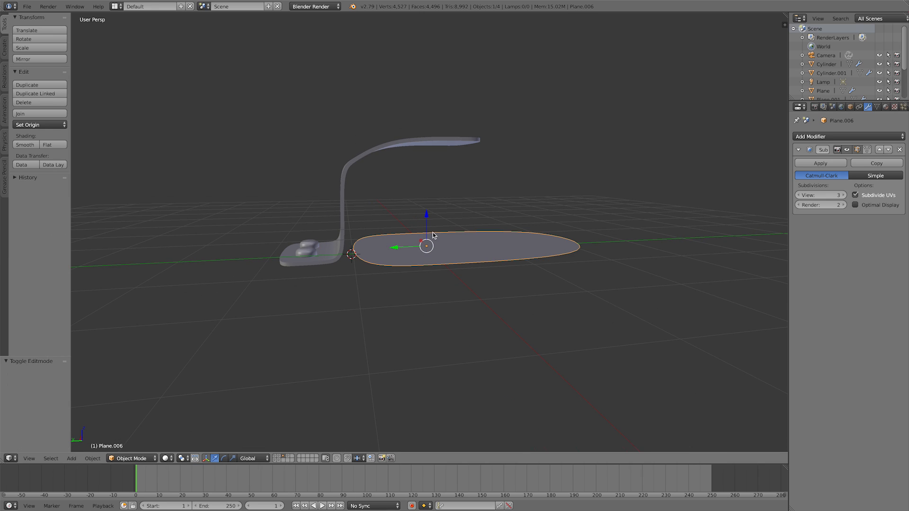
{"action": "mouse_move", "coordinate": [428, 221]}
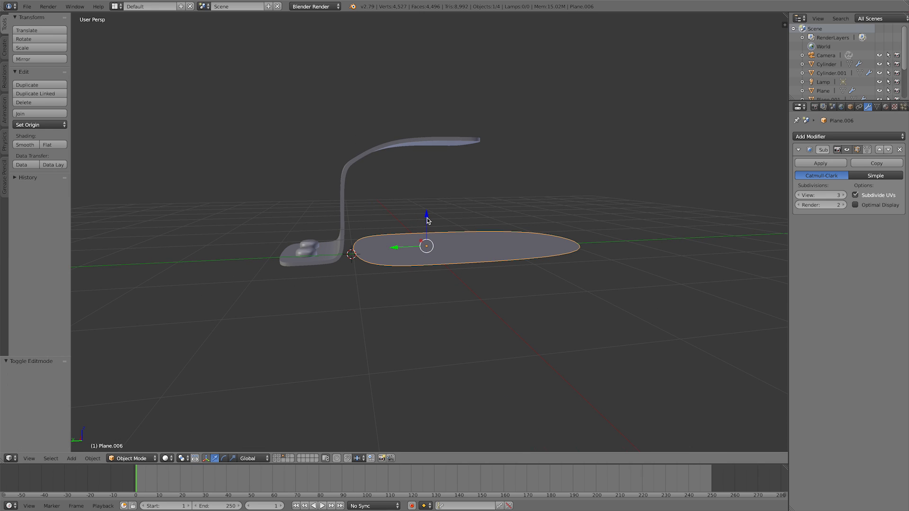
{"action": "mouse_move", "coordinate": [466, 216]}
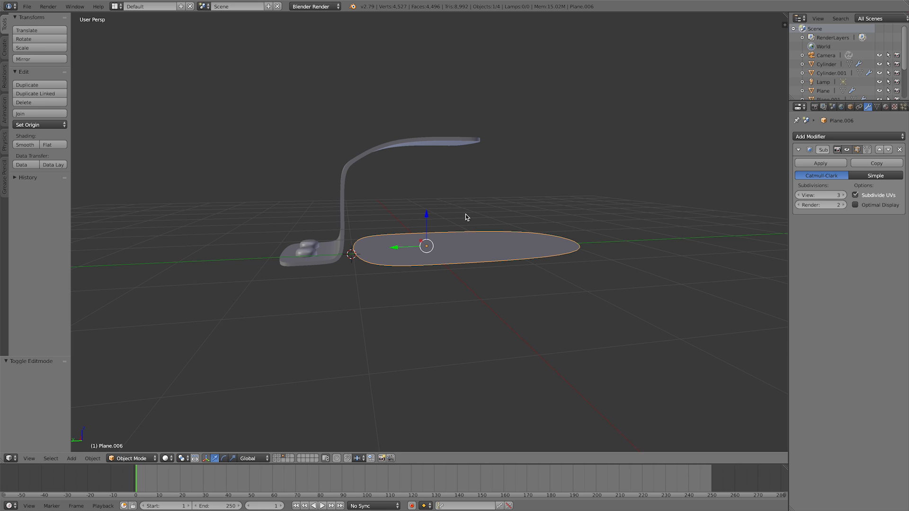
Raise the oval plane to the bracket's top and enter Edit Mode to shape its profile
{"action": "left_click_drag", "start_coordinate": [426, 246], "coordinate": [427, 175]}
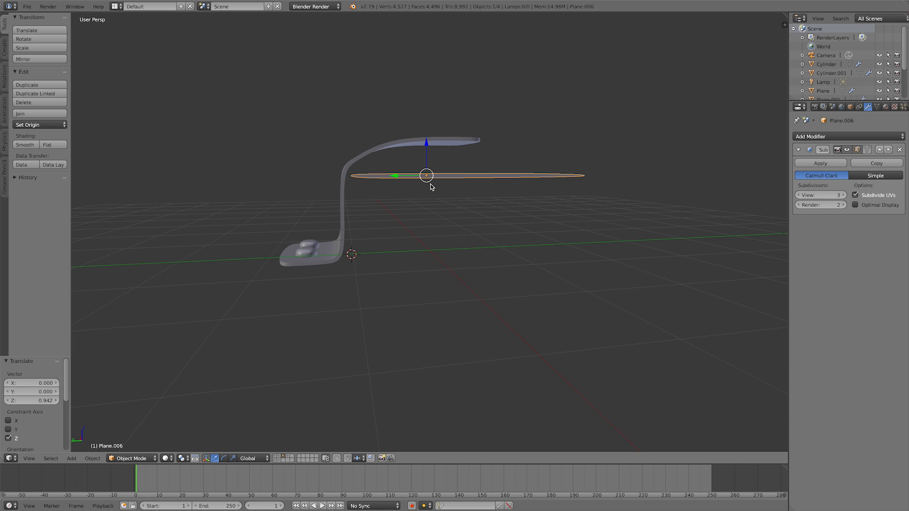
{"action": "key", "text": "Tab"}
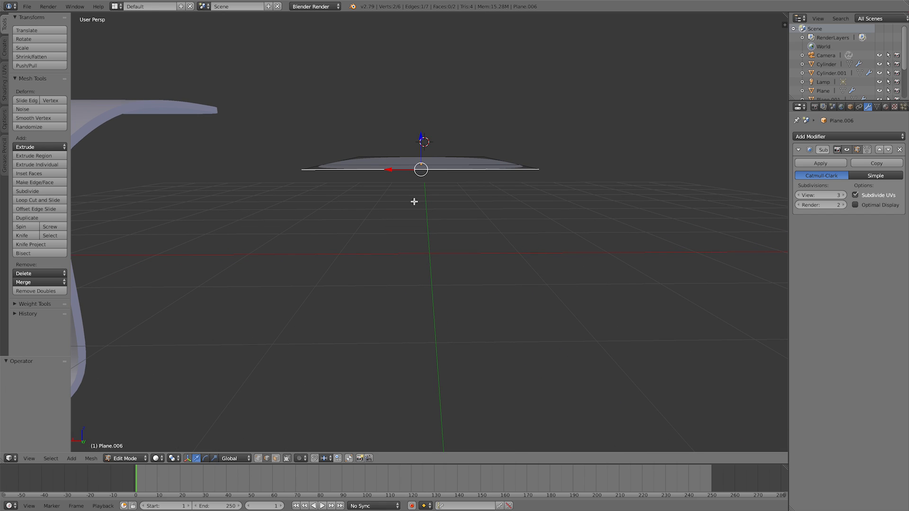
{"action": "left_click_drag", "start_coordinate": [421, 169], "coordinate": [403, 229]}
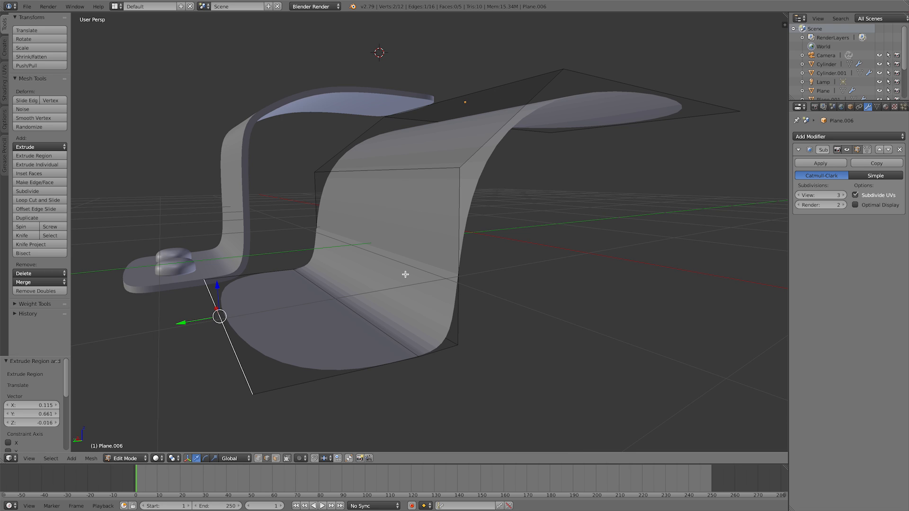
{"action": "mouse_move", "coordinate": [446, 266]}
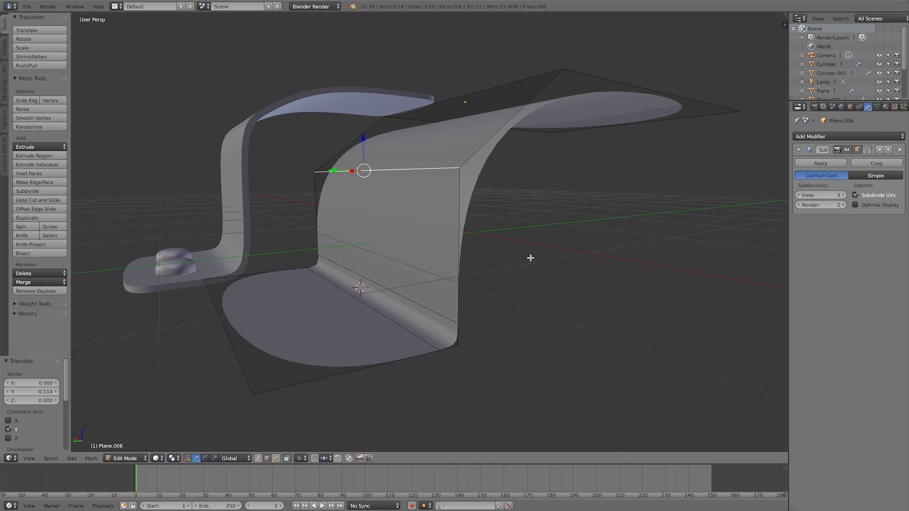
{"action": "mouse_move", "coordinate": [496, 129]}
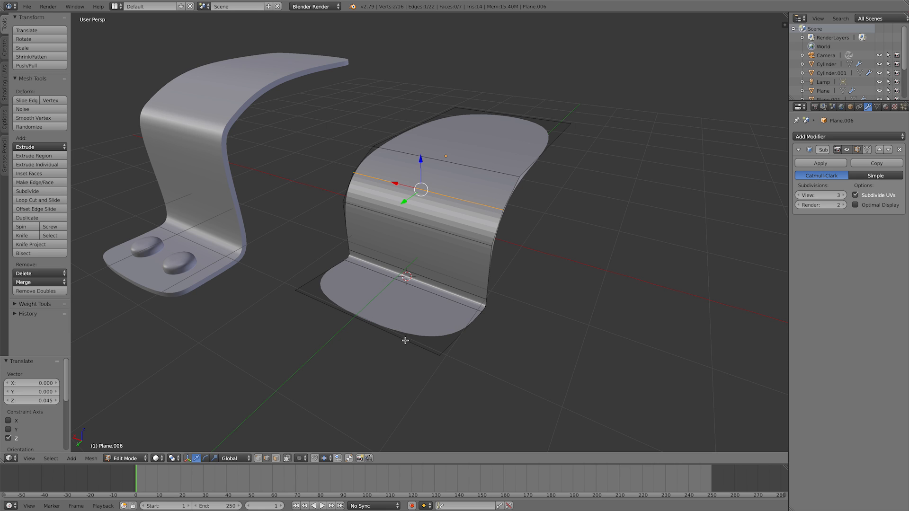
{"action": "mouse_move", "coordinate": [440, 352]}
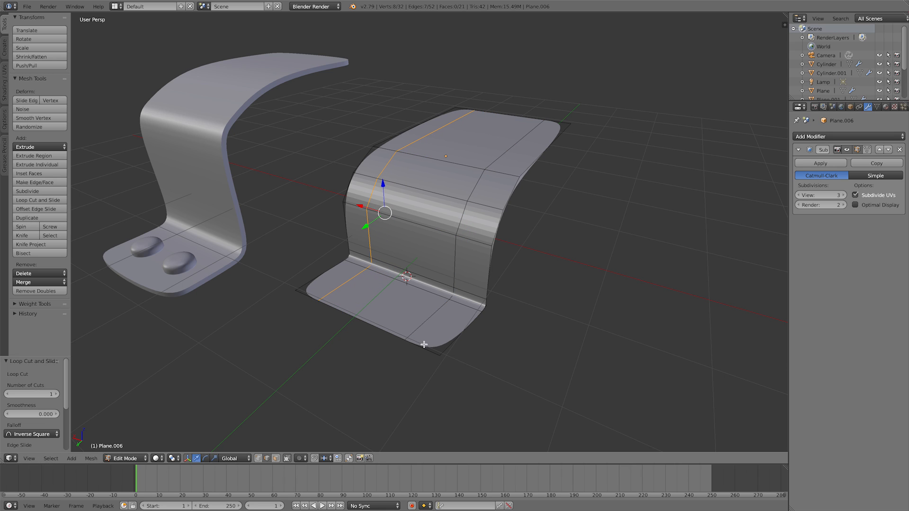
{"action": "mouse_move", "coordinate": [456, 329]}
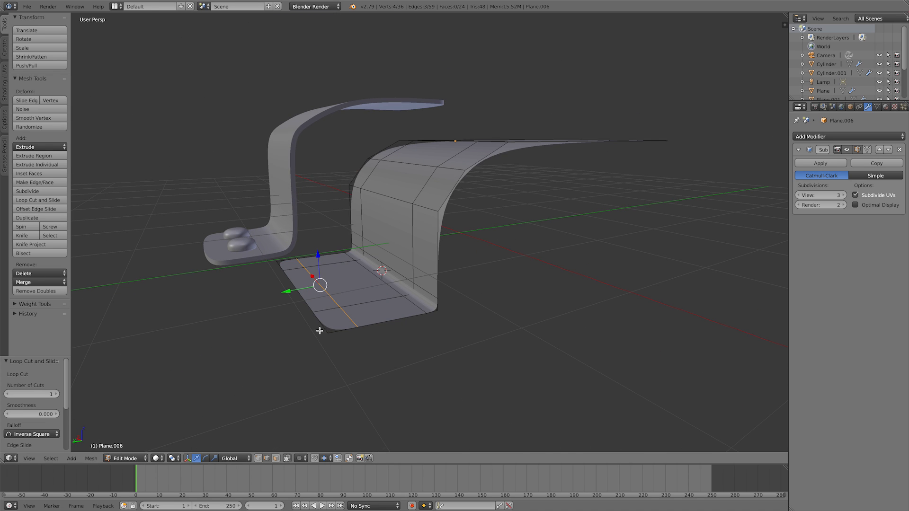
{"action": "mouse_move", "coordinate": [391, 328]}
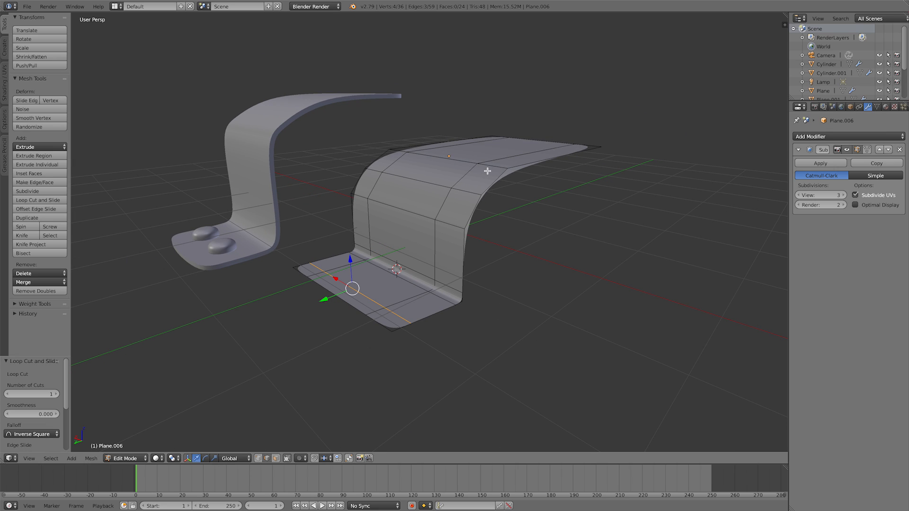
{"action": "mouse_move", "coordinate": [418, 266]}
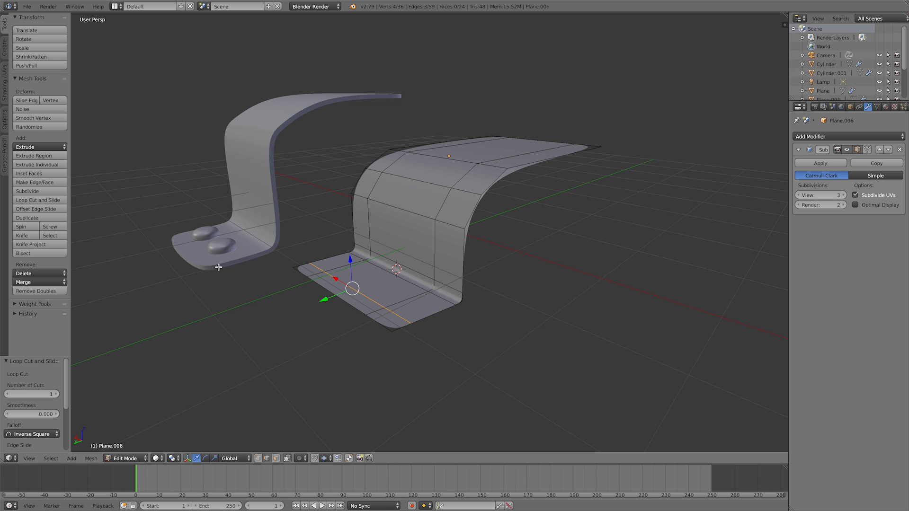
{"action": "mouse_move", "coordinate": [421, 238]}
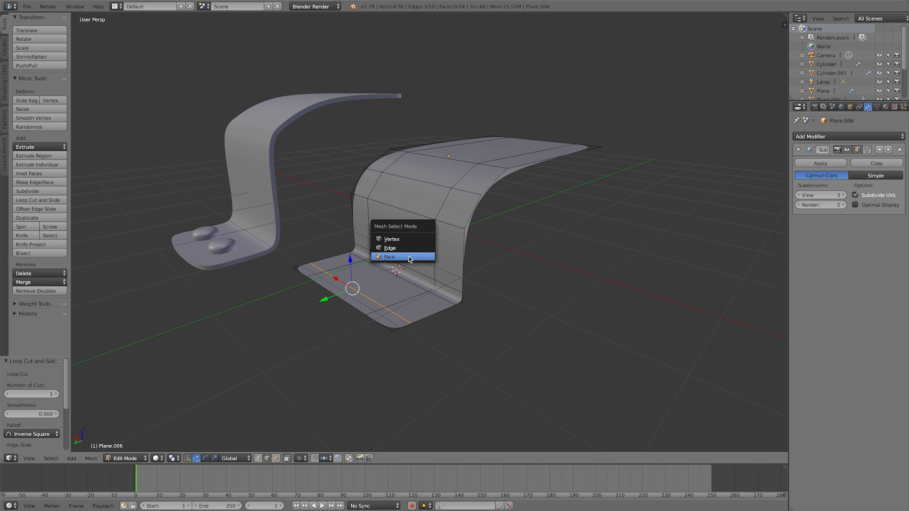
Switch to Face select mode, deselect everything, and view the panel from above
{"action": "left_click", "coordinate": [390, 256]}
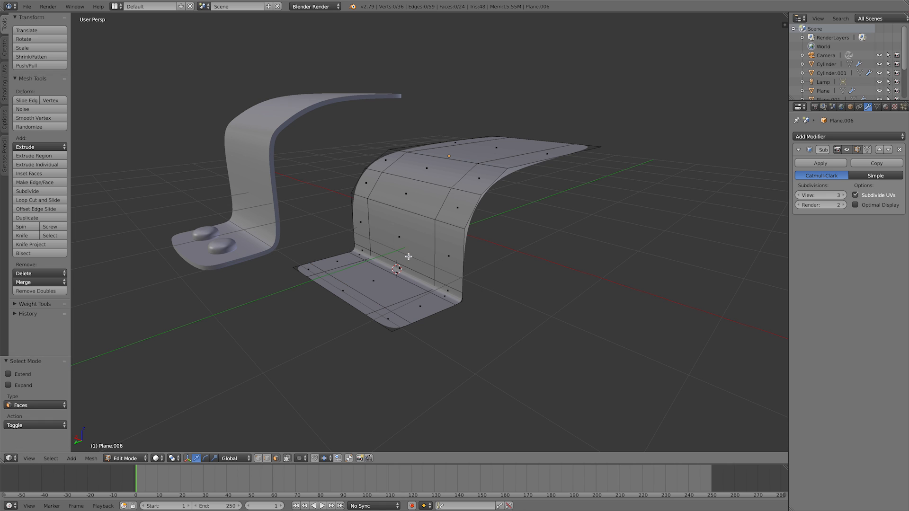
{"action": "key", "text": "A"}
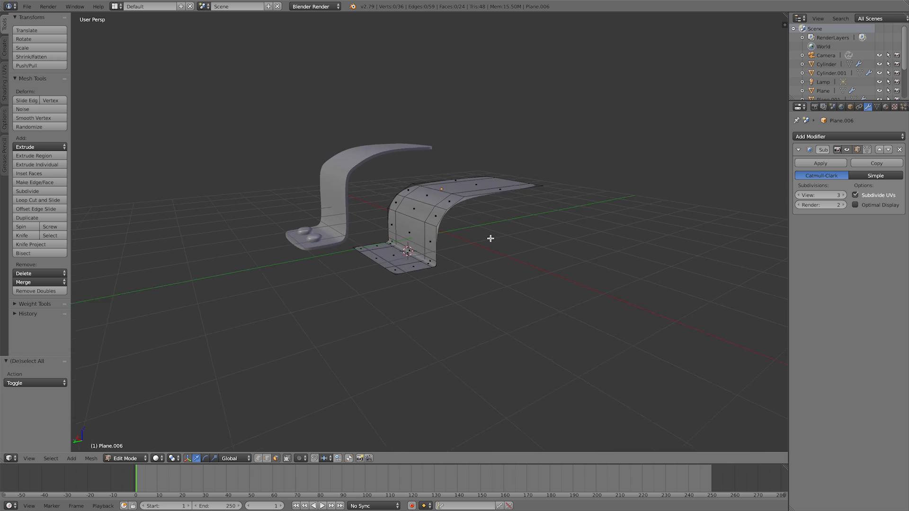
{"action": "left_click_drag", "start_coordinate": [490, 238], "coordinate": [513, 245]}
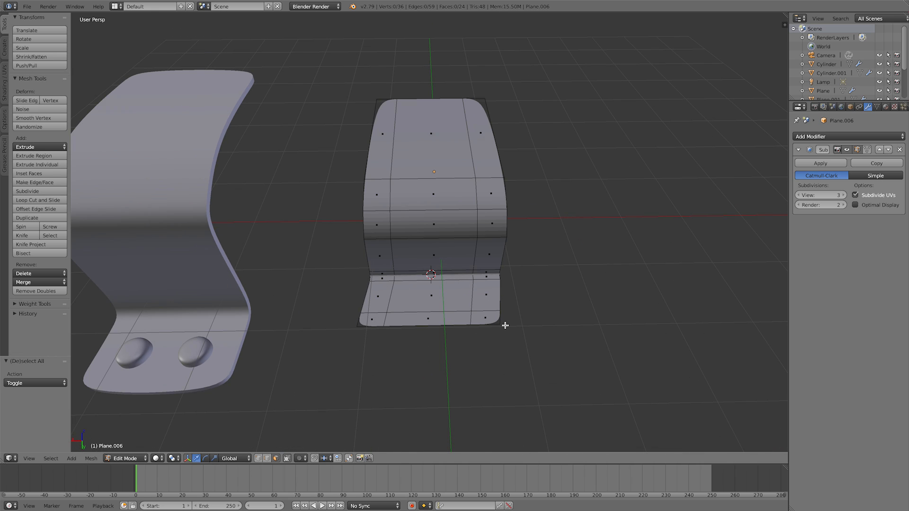
{"action": "mouse_move", "coordinate": [428, 293]}
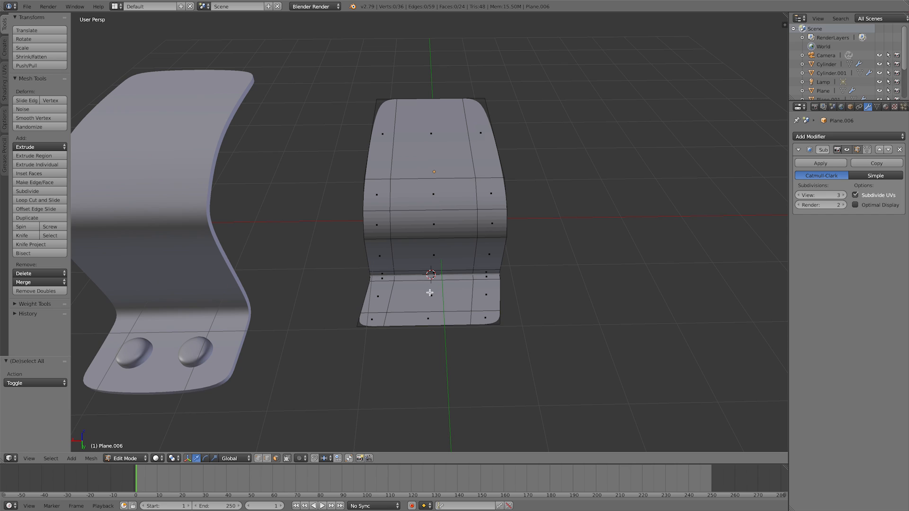
{"action": "mouse_move", "coordinate": [445, 305]}
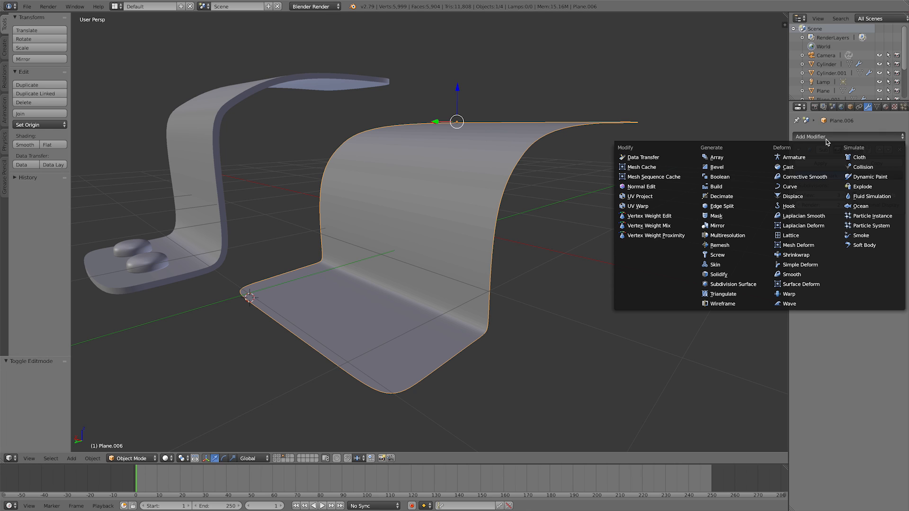
Add a Solidify modifier and increase the panel's thickness to 0.052
{"action": "left_click", "coordinate": [731, 284]}
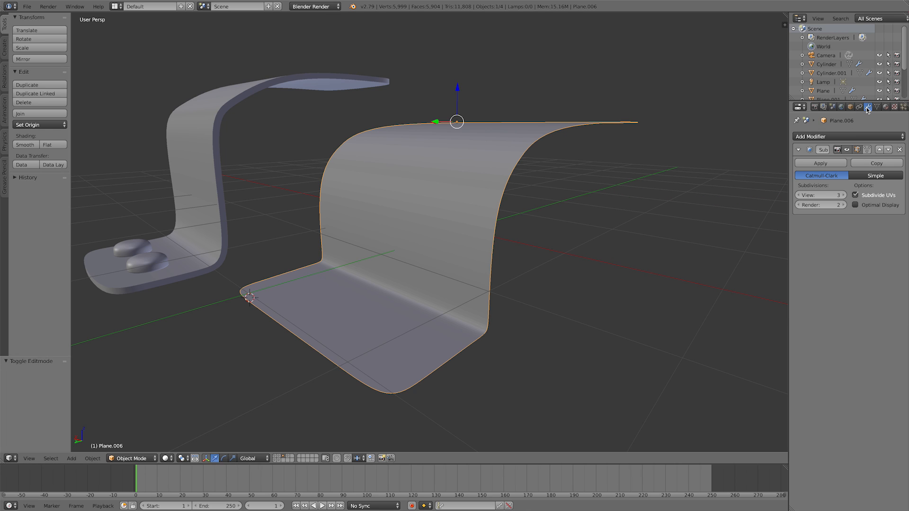
{"action": "left_click", "coordinate": [848, 137]}
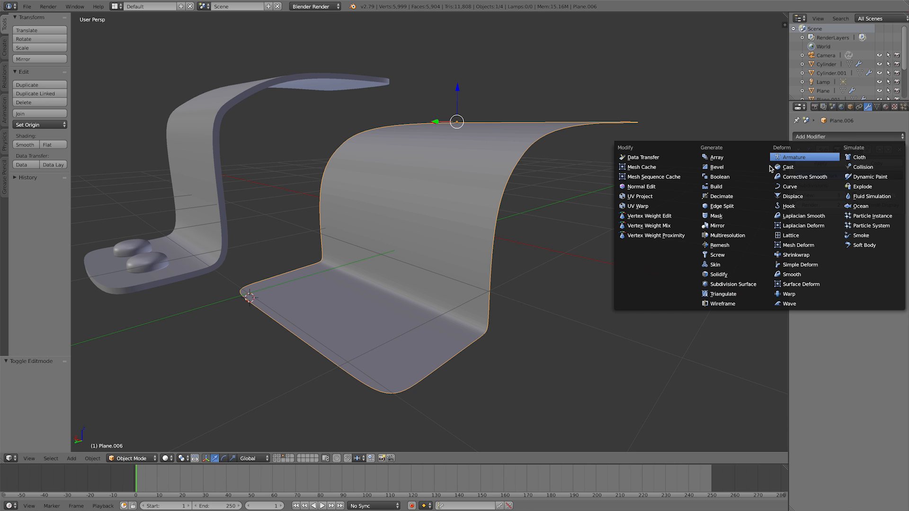
{"action": "left_click", "coordinate": [717, 275]}
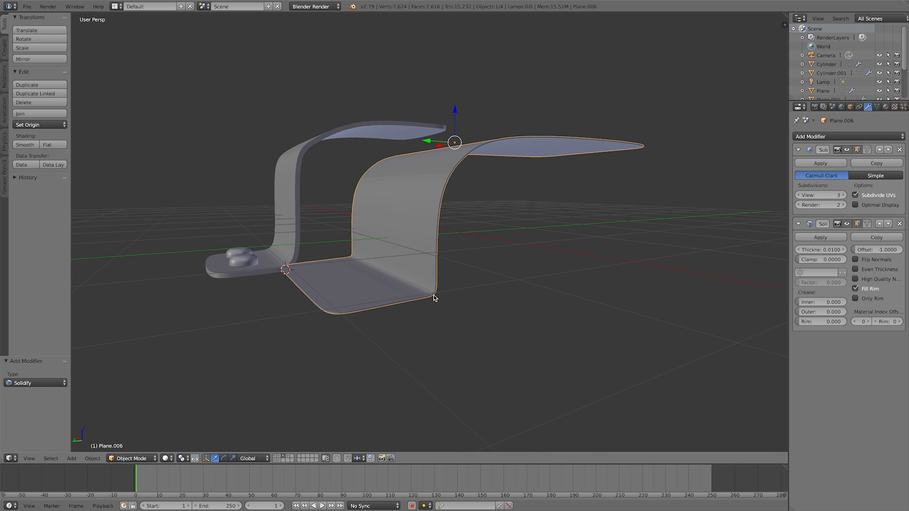
{"action": "mouse_move", "coordinate": [671, 289]}
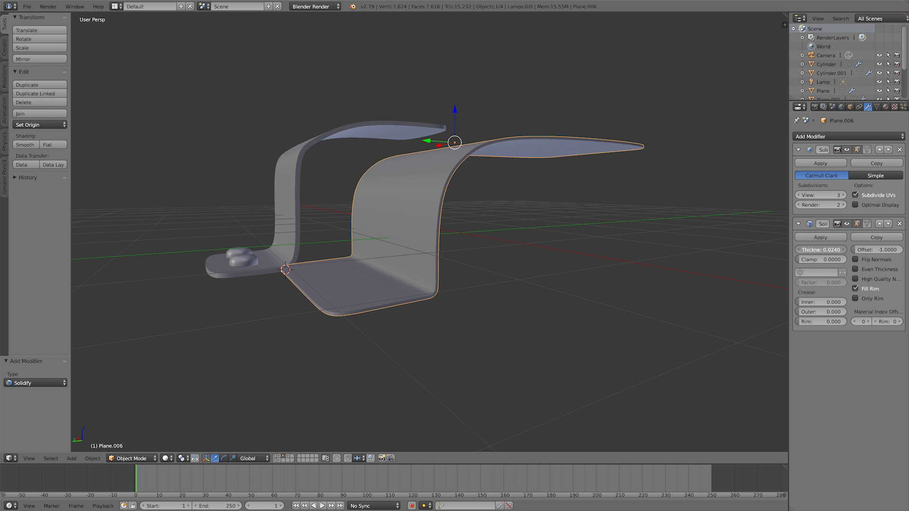
{"action": "left_click_drag", "start_coordinate": [800, 250], "coordinate": [841, 250]}
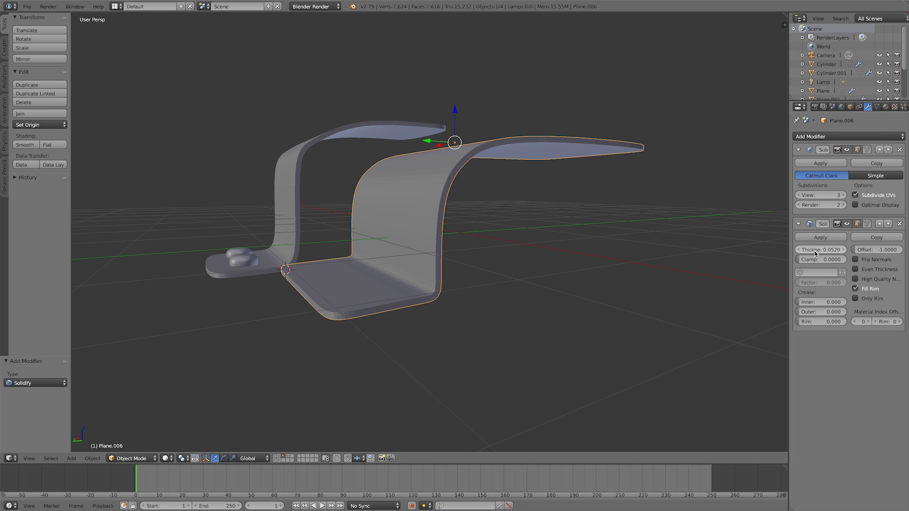
{"action": "mouse_move", "coordinate": [425, 288]}
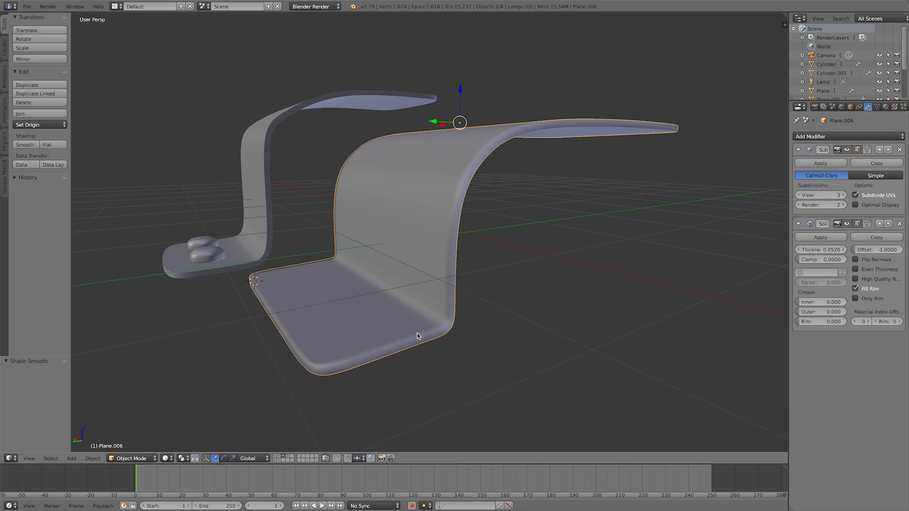
{"action": "mouse_move", "coordinate": [889, 107]}
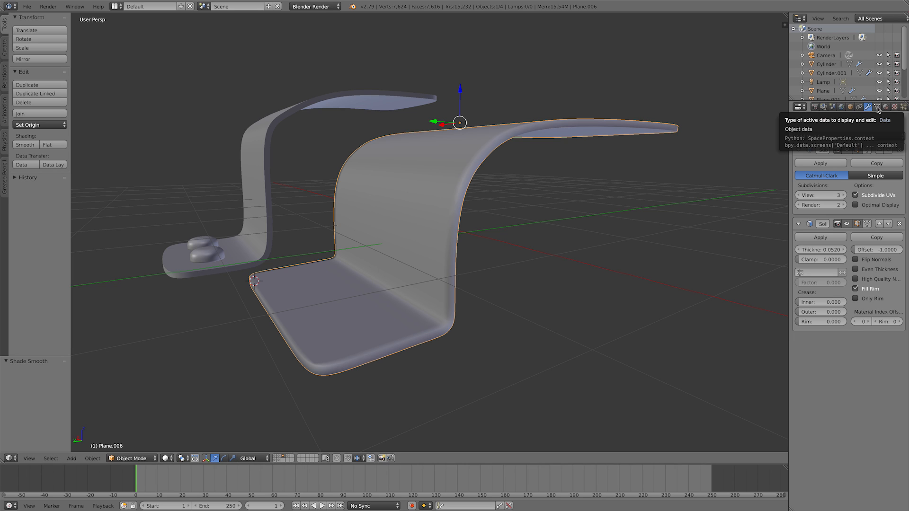
Enable Auto Smooth in the Object Data settings to keep sharp edges crisp
{"action": "left_click", "coordinate": [884, 106]}
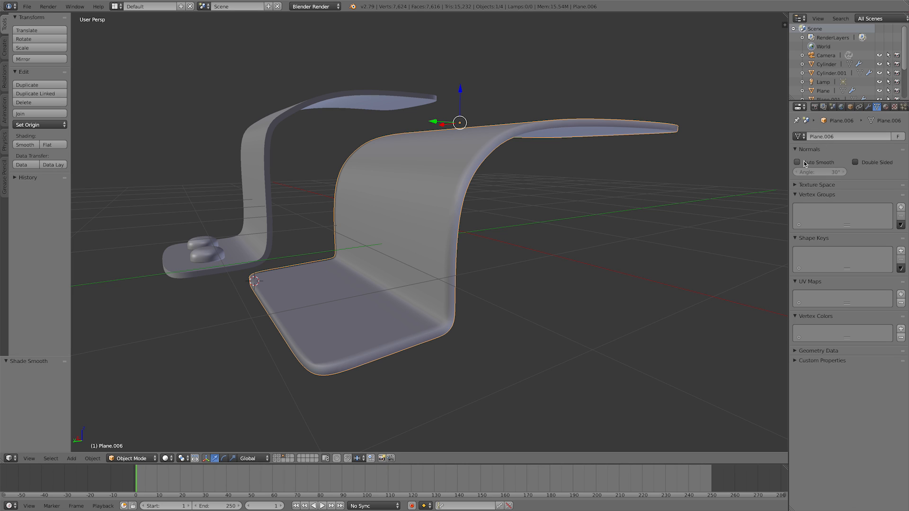
{"action": "left_click", "coordinate": [798, 162]}
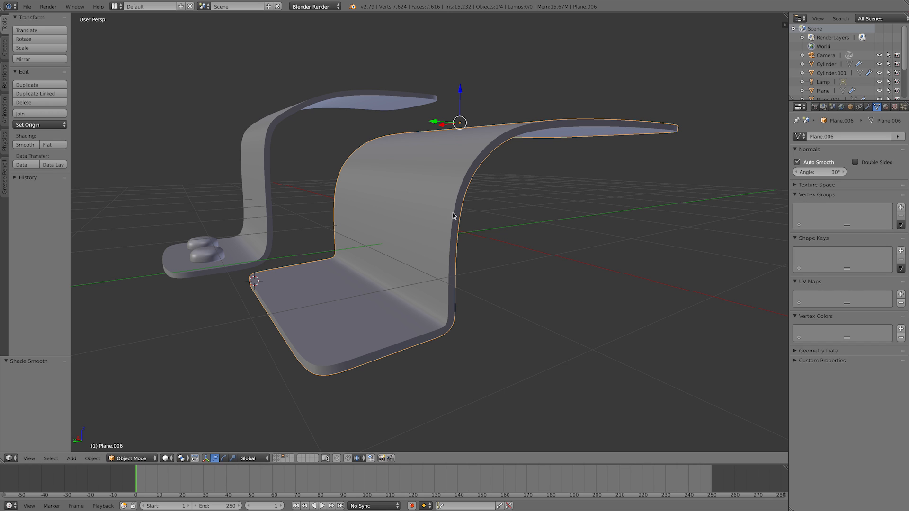
{"action": "mouse_move", "coordinate": [533, 221]}
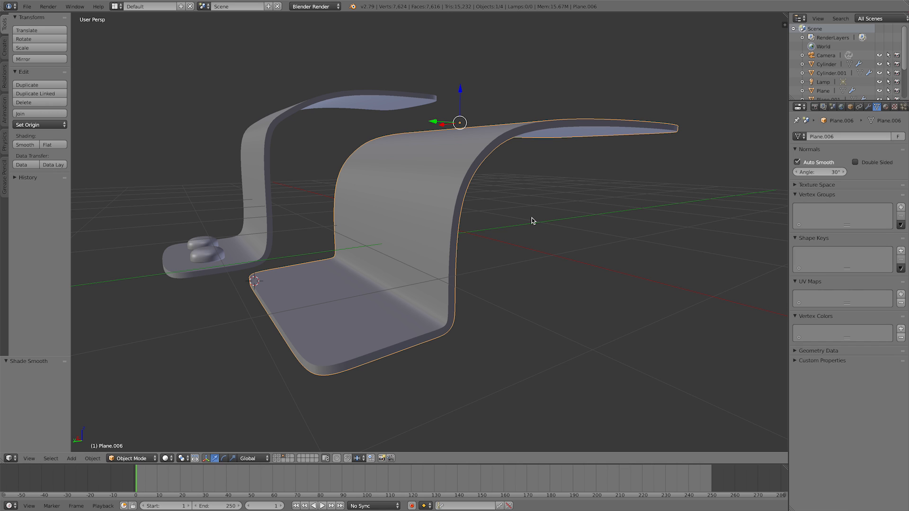
{"action": "scroll", "scroll_direction": "up", "scroll_amount": 3}
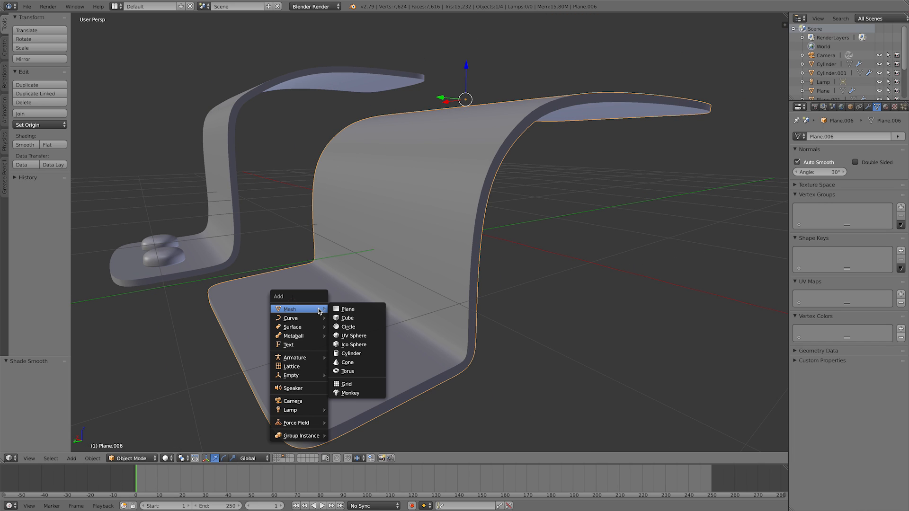
Build a cylinder rivet and slide its duplicate along the second bracket's base
{"action": "left_click", "coordinate": [350, 353]}
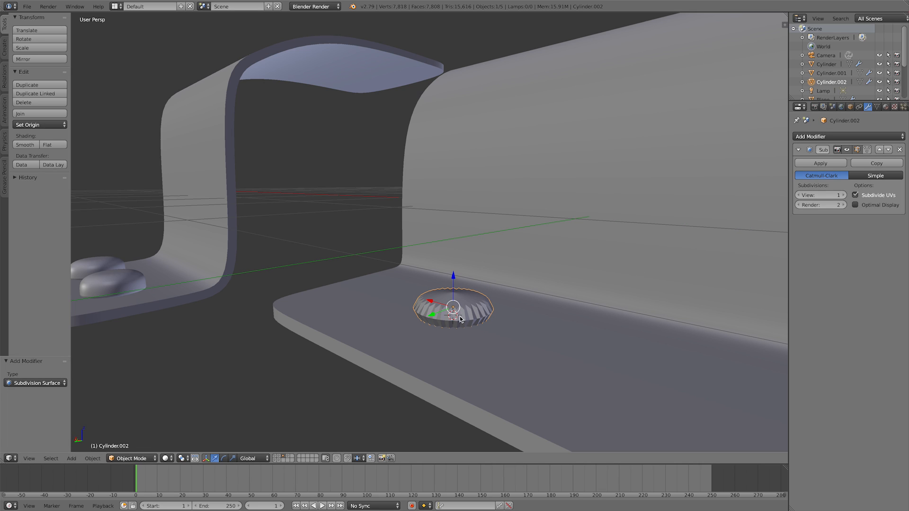
{"action": "mouse_move", "coordinate": [480, 309]}
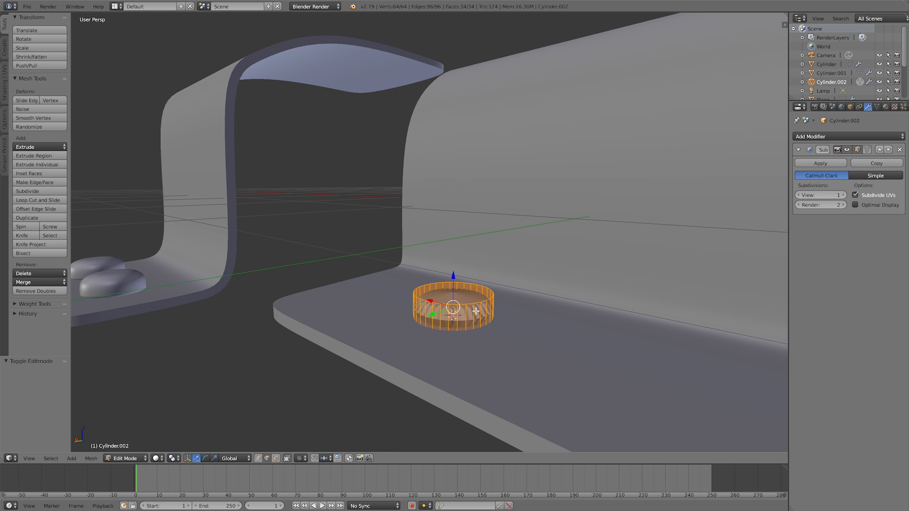
{"action": "left_click", "coordinate": [33, 200]}
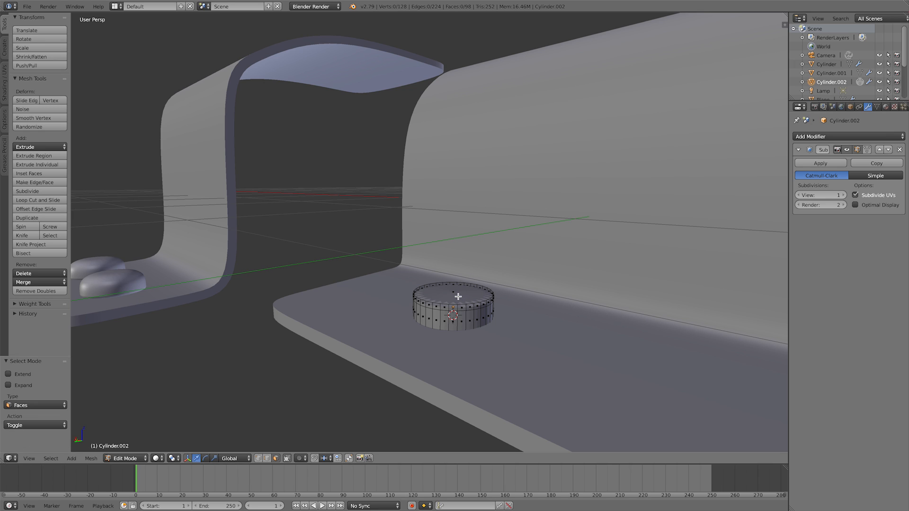
{"action": "left_click", "coordinate": [453, 296]}
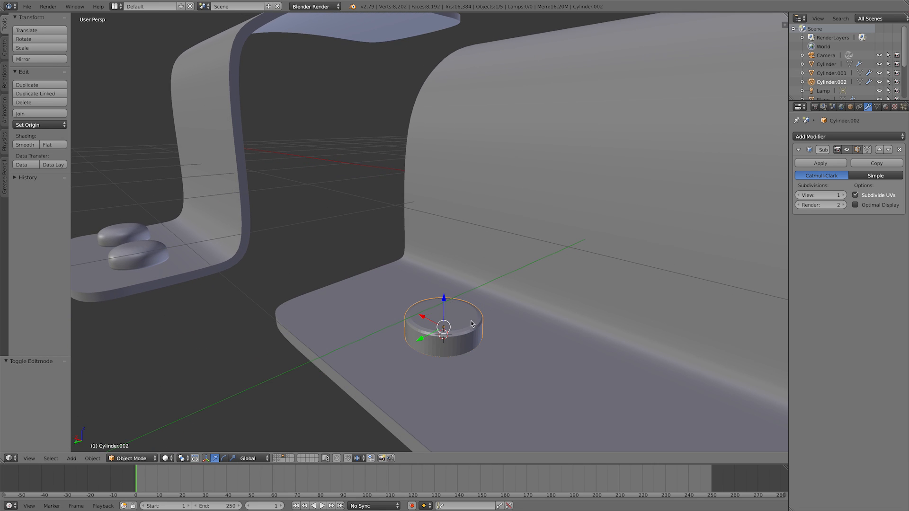
{"action": "mouse_move", "coordinate": [495, 328]}
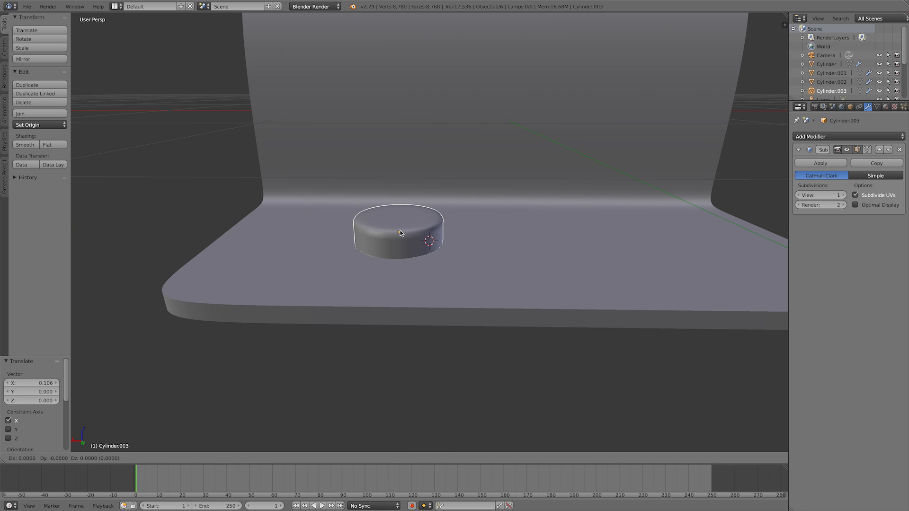
{"action": "left_click_drag", "start_coordinate": [398, 232], "coordinate": [594, 242]}
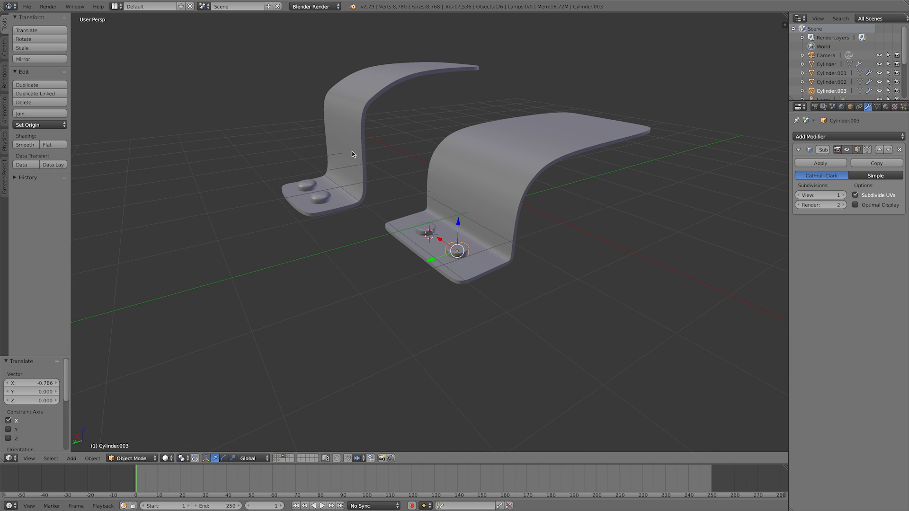
{"action": "mouse_move", "coordinate": [641, 196]}
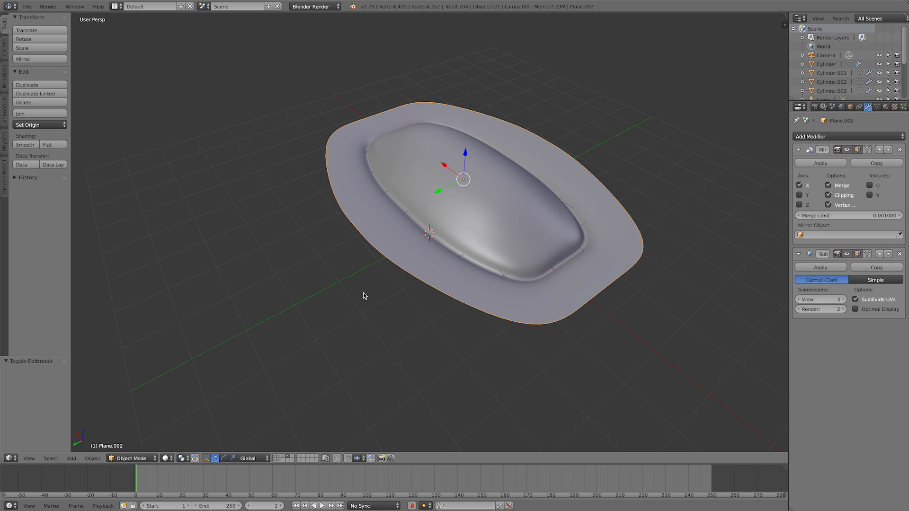
Orbit and zoom around the divot panel to inspect its mesh cage
{"action": "left_click_drag", "start_coordinate": [364, 295], "coordinate": [431, 253]}
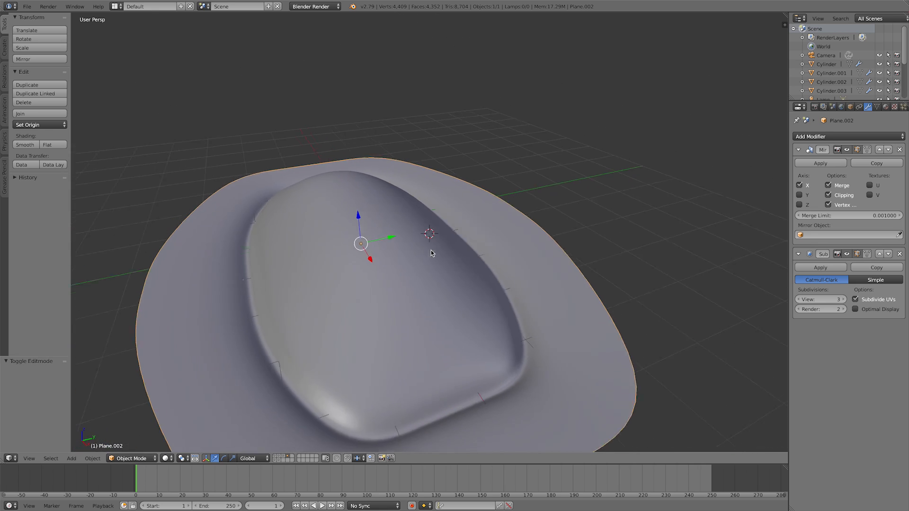
{"action": "left_click_drag", "start_coordinate": [432, 255], "coordinate": [432, 265]}
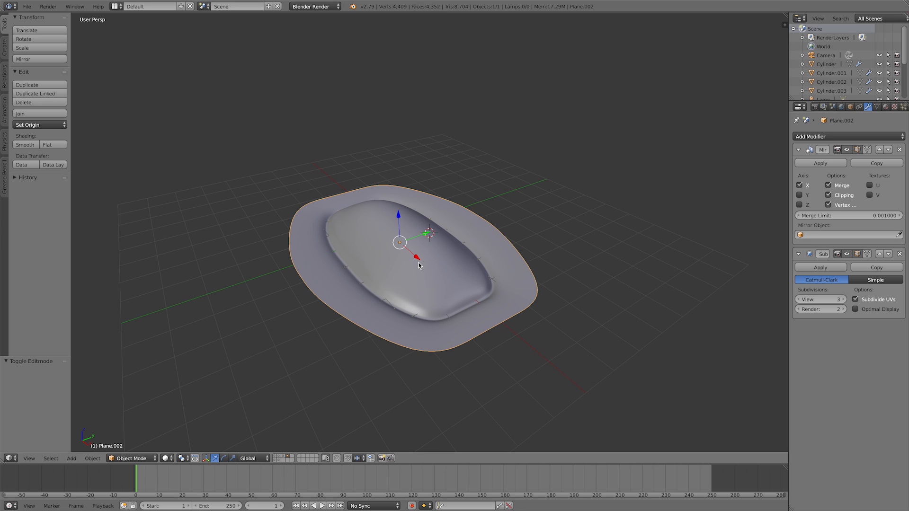
{"action": "mouse_move", "coordinate": [490, 244]}
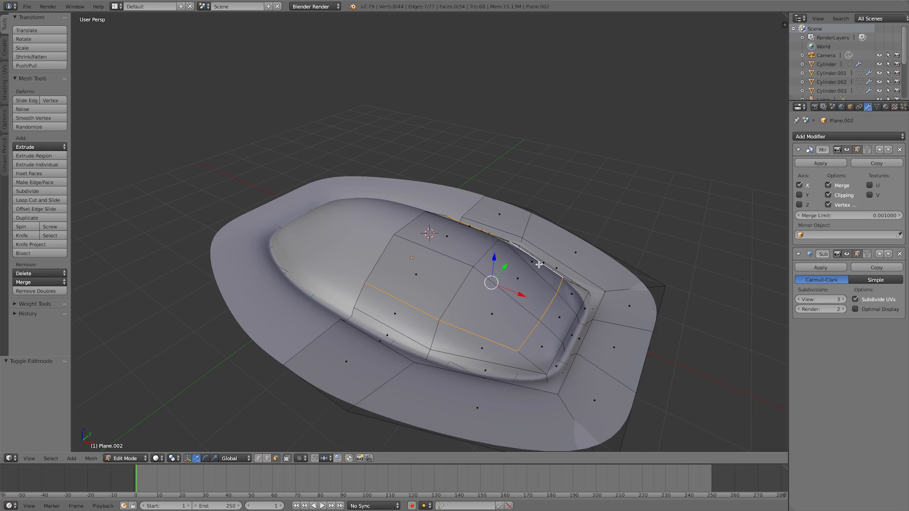
{"action": "left_click_drag", "start_coordinate": [540, 264], "coordinate": [273, 393]}
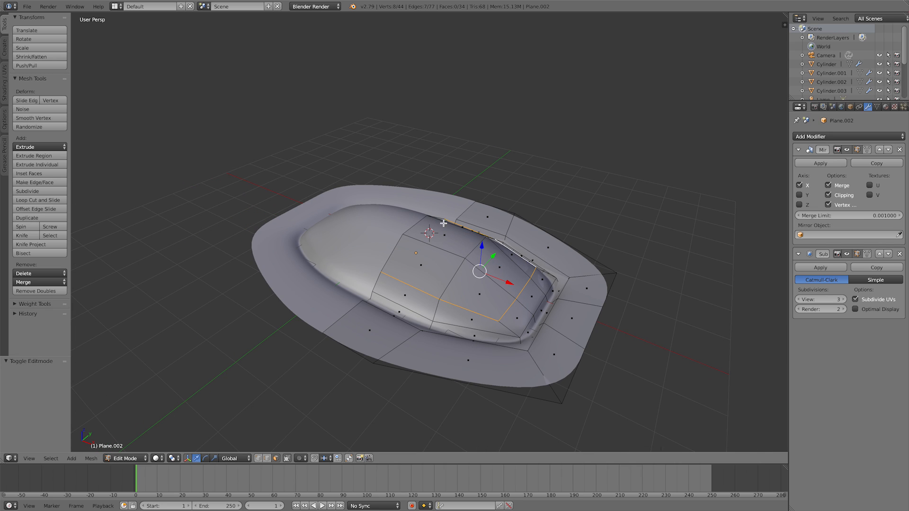
{"action": "mouse_move", "coordinate": [385, 310]}
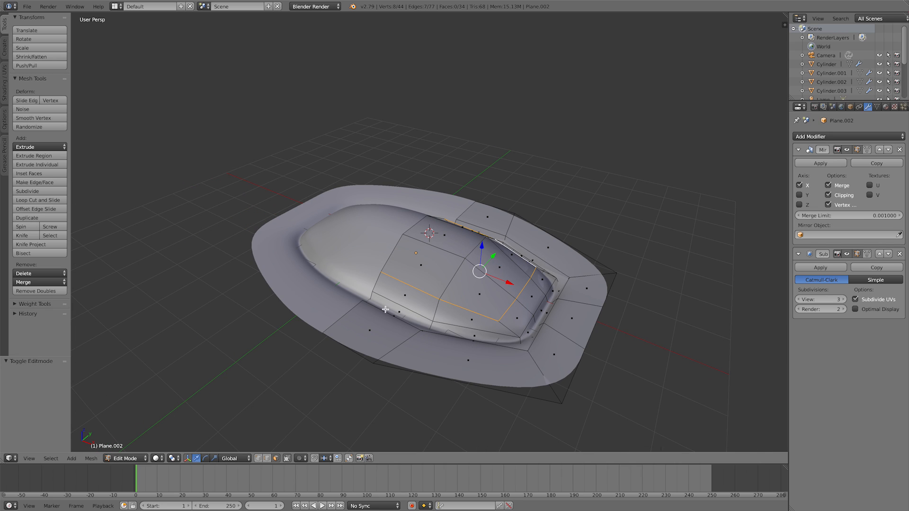
{"action": "mouse_move", "coordinate": [548, 283]}
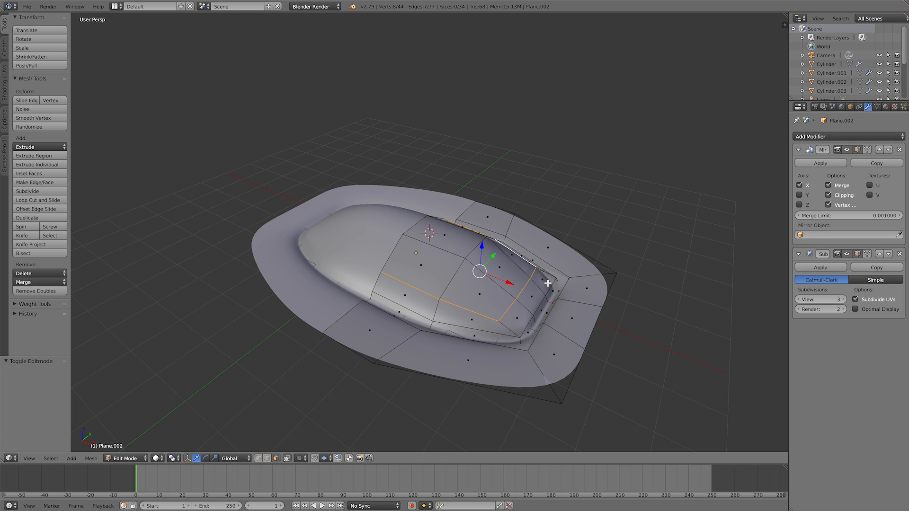
{"action": "mouse_move", "coordinate": [371, 318]}
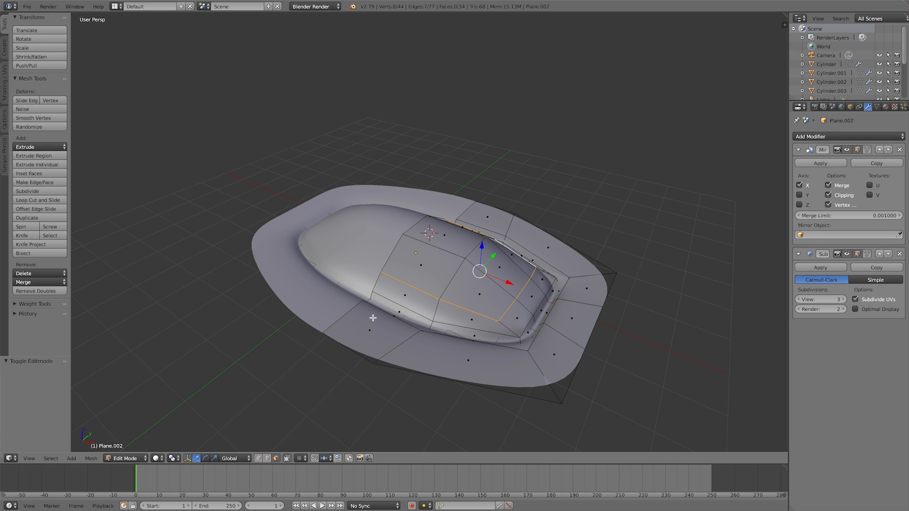
{"action": "mouse_move", "coordinate": [541, 267]}
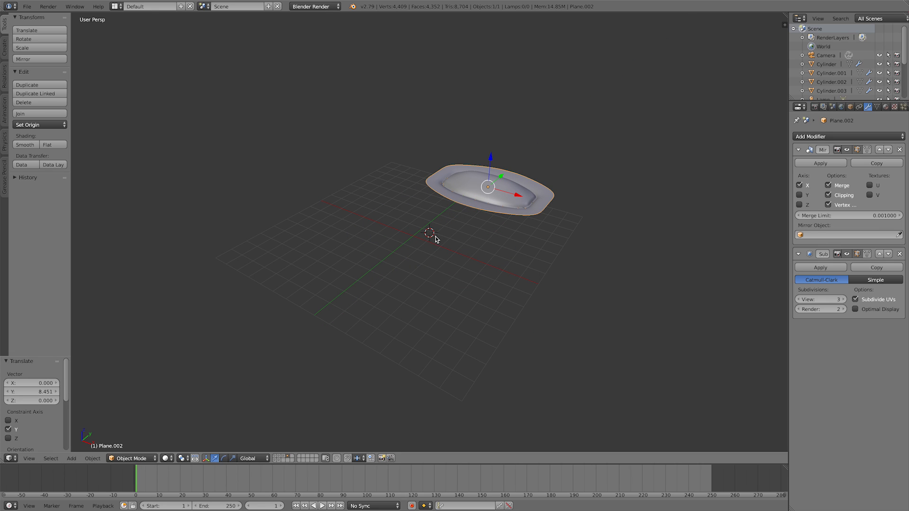
Add an enlarged plane, delete half its faces, and add a Mirror modifier
{"action": "left_click", "coordinate": [71, 459]}
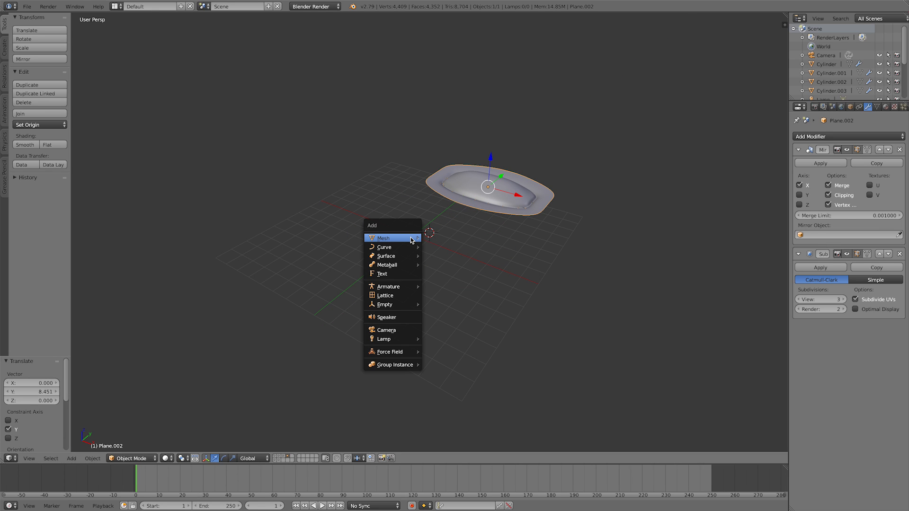
{"action": "left_click", "coordinate": [383, 238]}
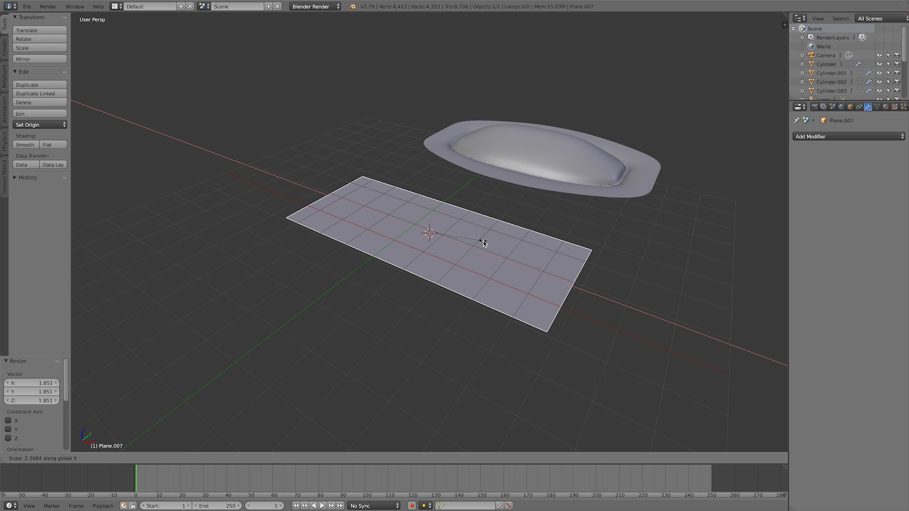
{"action": "left_click", "coordinate": [484, 243]}
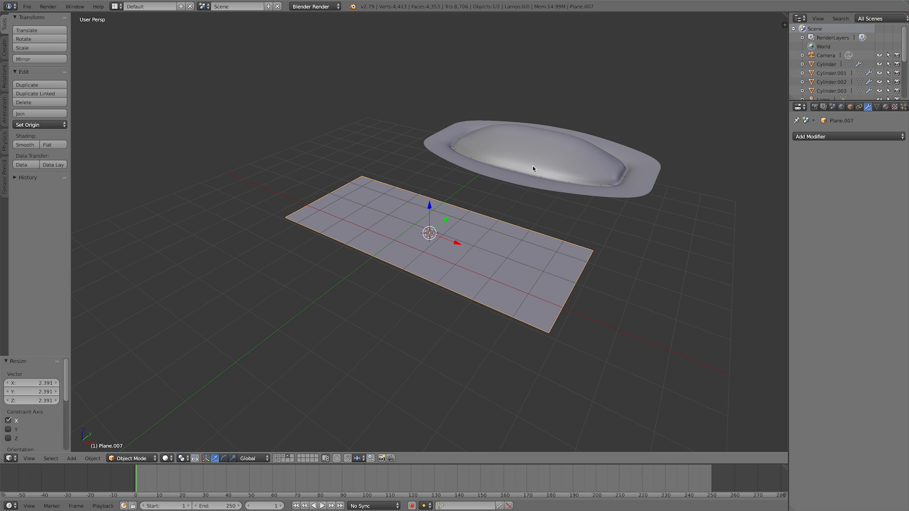
{"action": "mouse_move", "coordinate": [469, 217]}
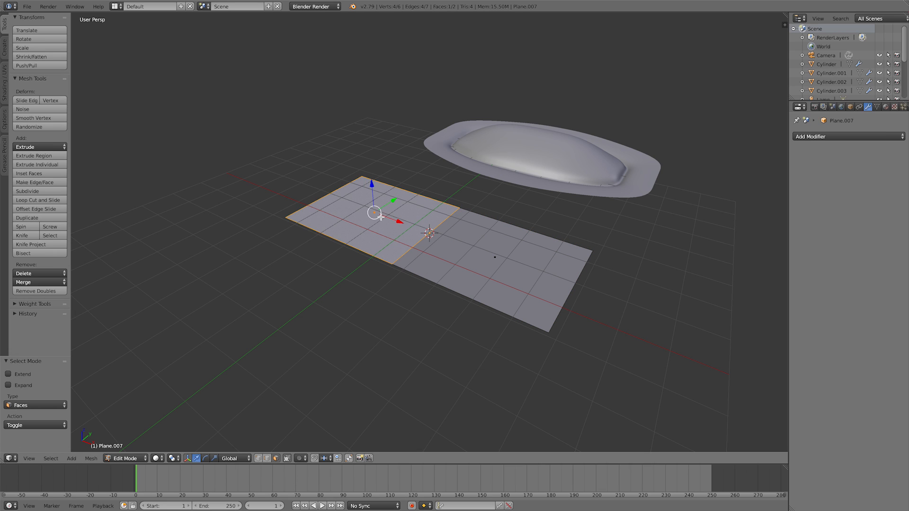
{"action": "left_click", "coordinate": [30, 273]}
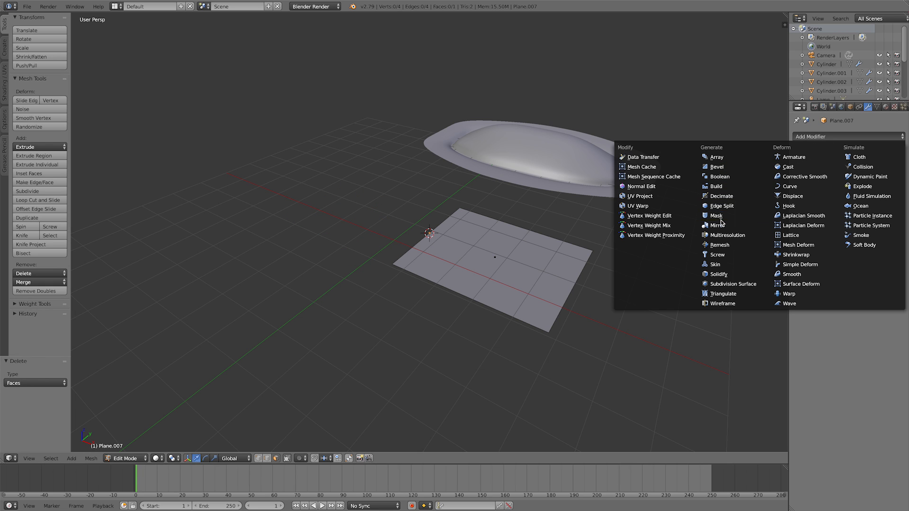
{"action": "left_click", "coordinate": [717, 225]}
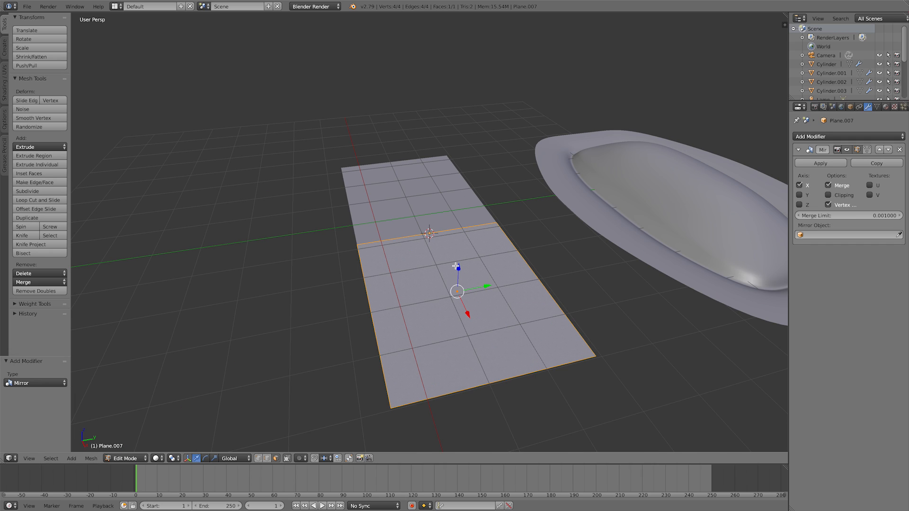
Cut two edge loops across the plane and extrude the middle faces upward
{"action": "left_click", "coordinate": [38, 200]}
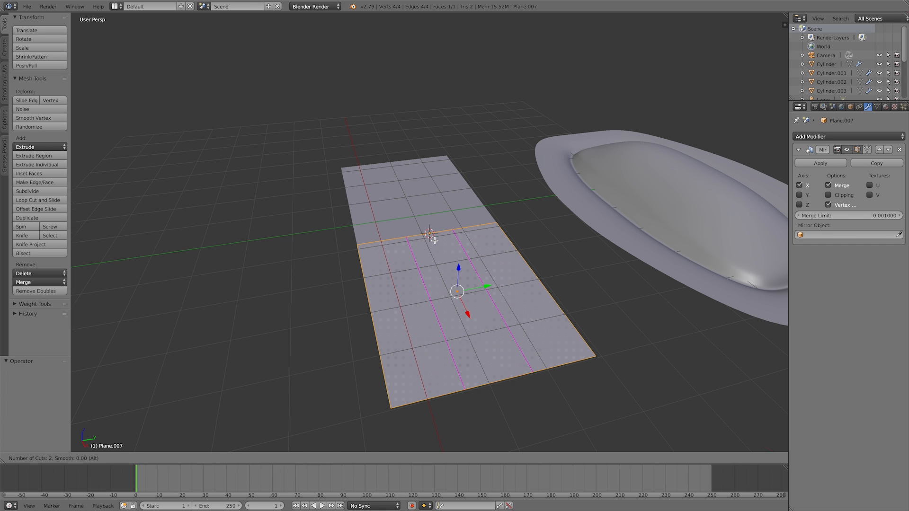
{"action": "left_click", "coordinate": [35, 200]}
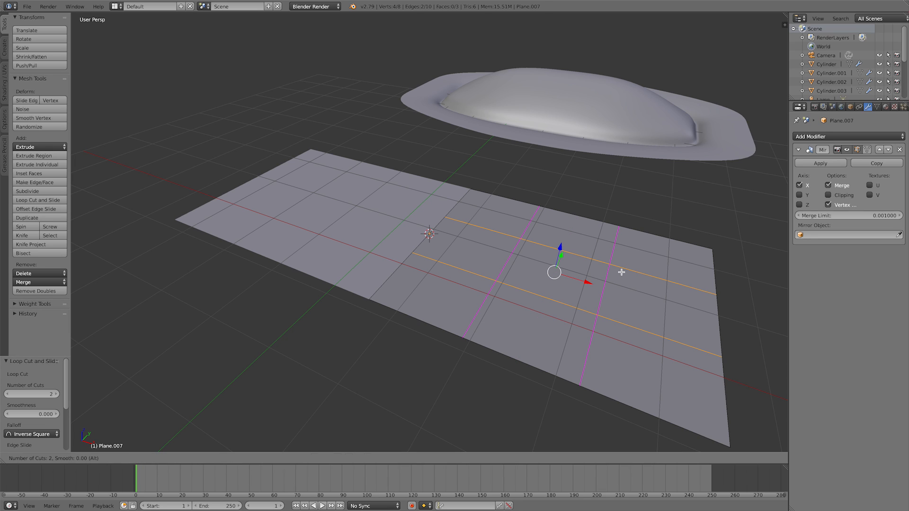
{"action": "left_click", "coordinate": [601, 288]}
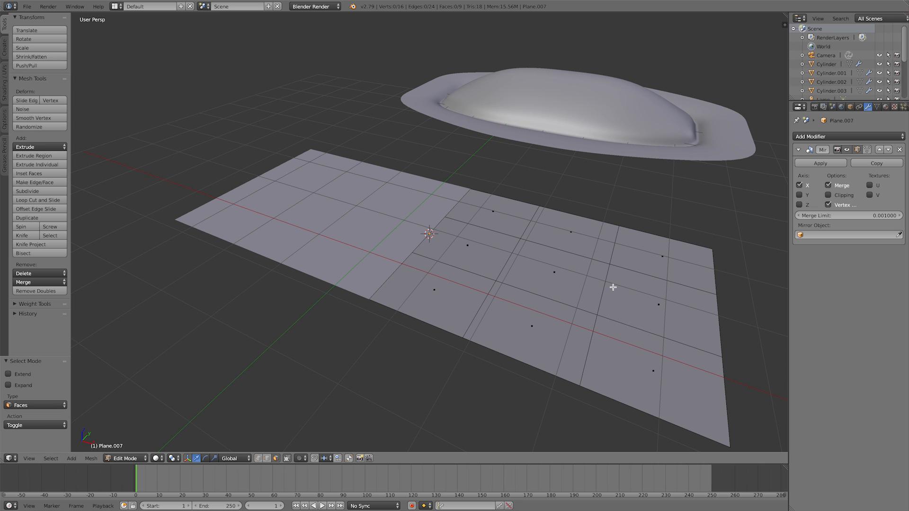
{"action": "left_click", "coordinate": [555, 274]}
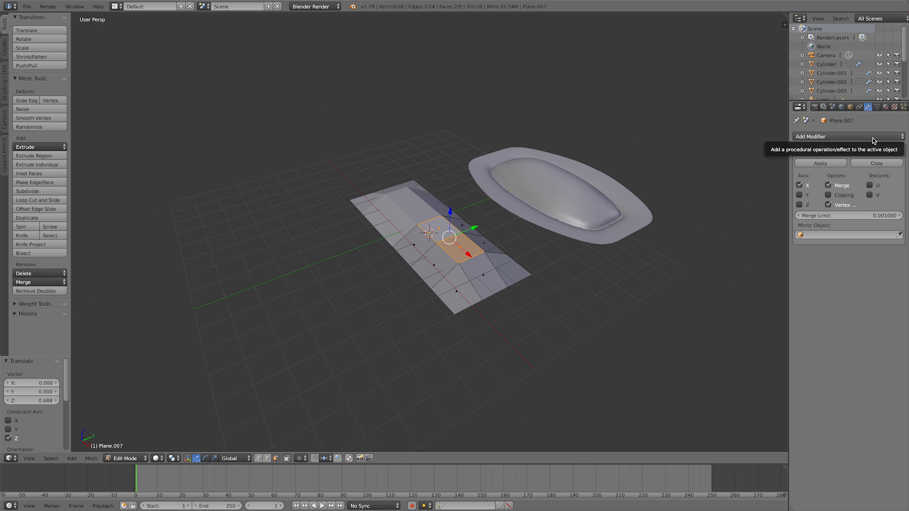
Add a Subdivision Surface modifier with a higher viewport level, then select the central face
{"action": "left_click", "coordinate": [848, 136]}
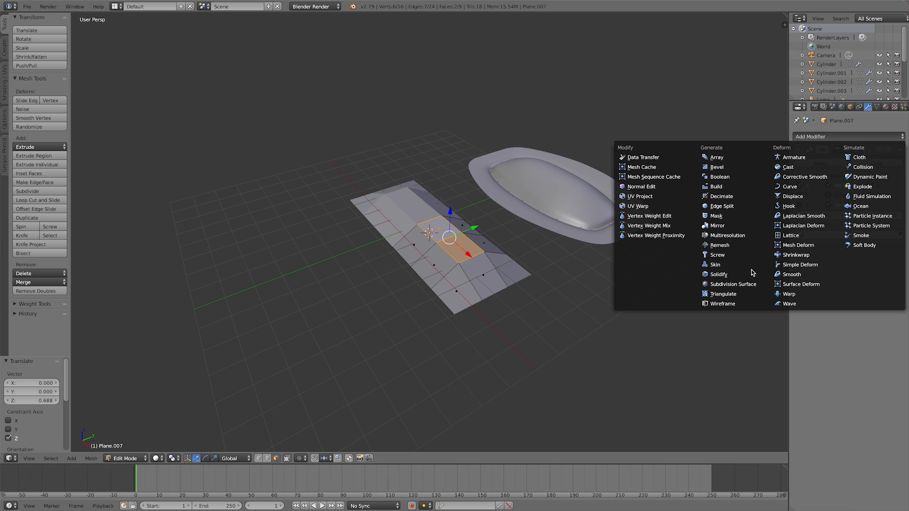
{"action": "left_click", "coordinate": [733, 284]}
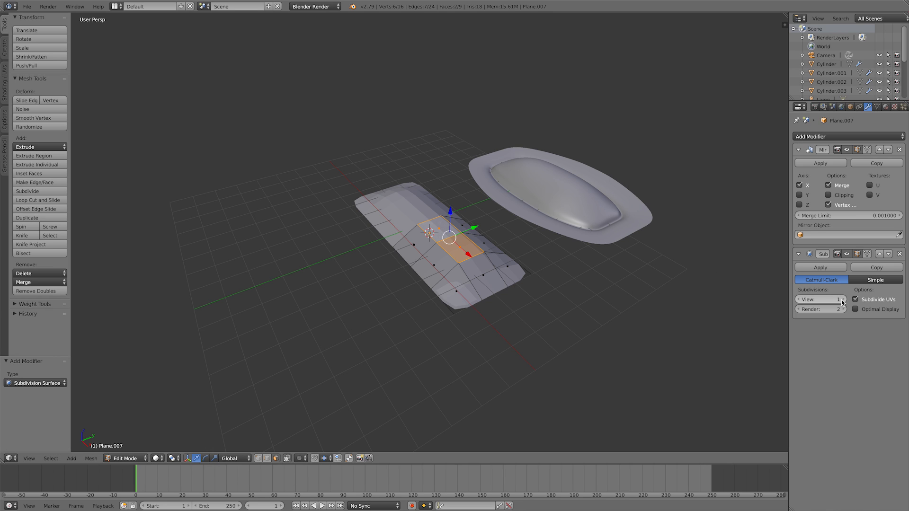
{"action": "left_click", "coordinate": [843, 299]}
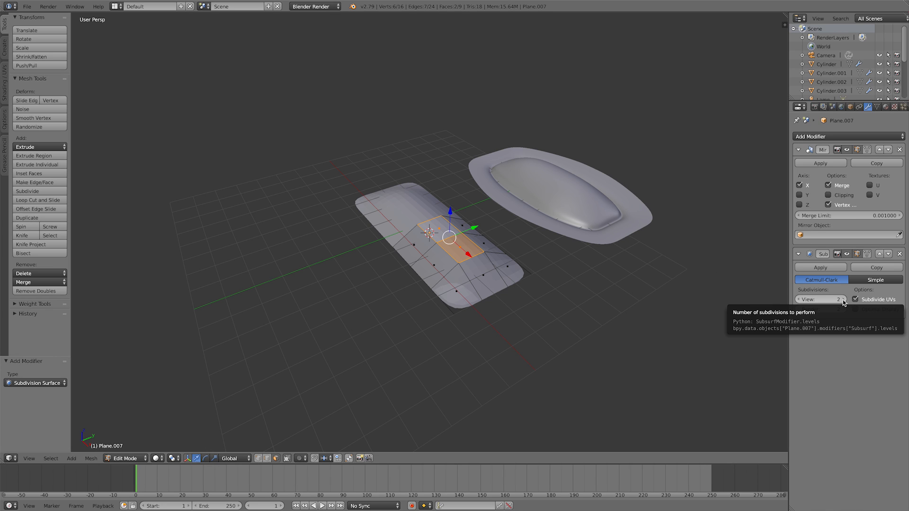
{"action": "left_click", "coordinate": [843, 299]}
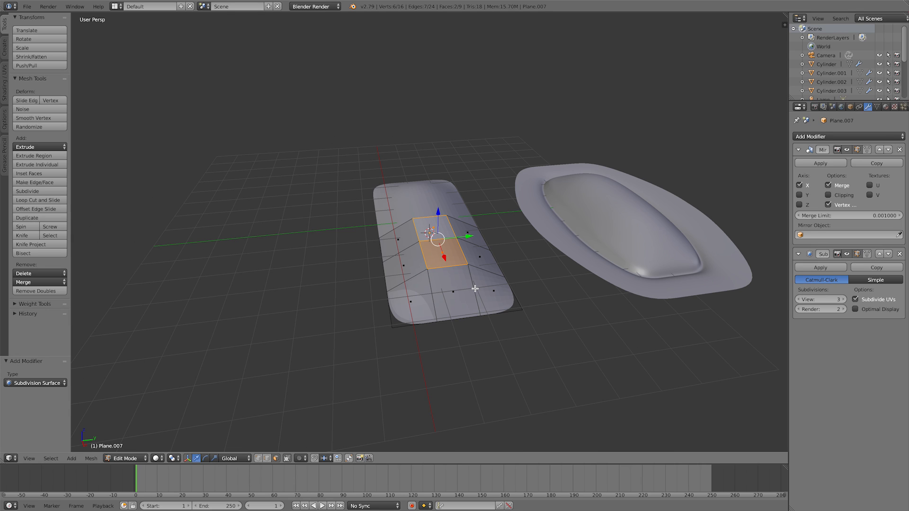
{"action": "left_click", "coordinate": [31, 200]}
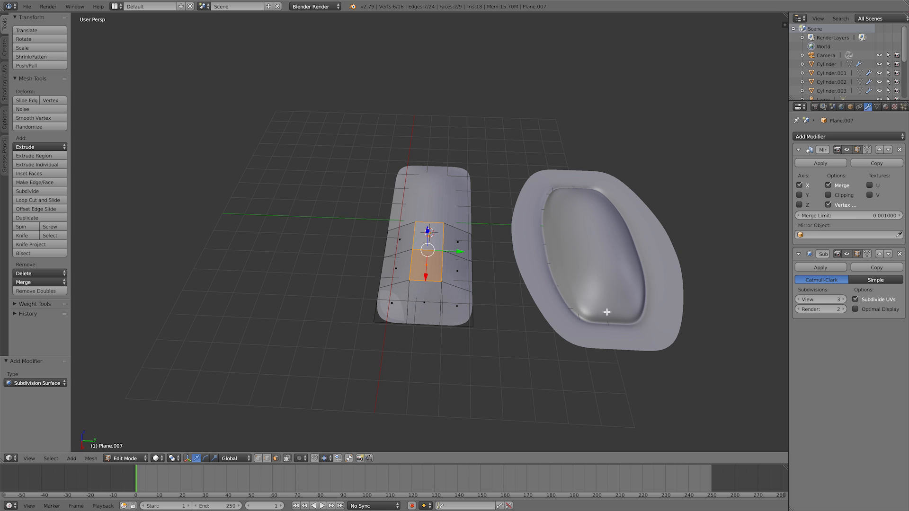
{"action": "mouse_move", "coordinate": [553, 192]}
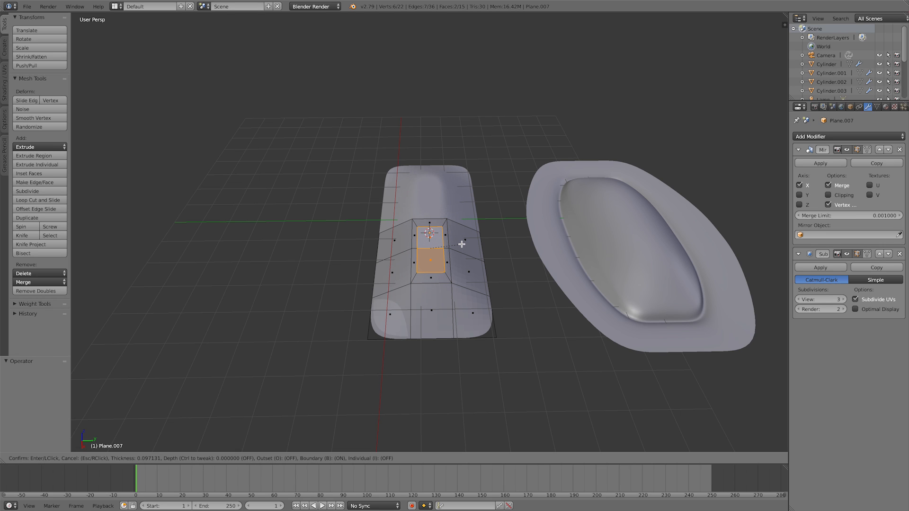
Inset the central face with Boundary off and enable Mirror clipping
{"action": "left_click", "coordinate": [430, 251]}
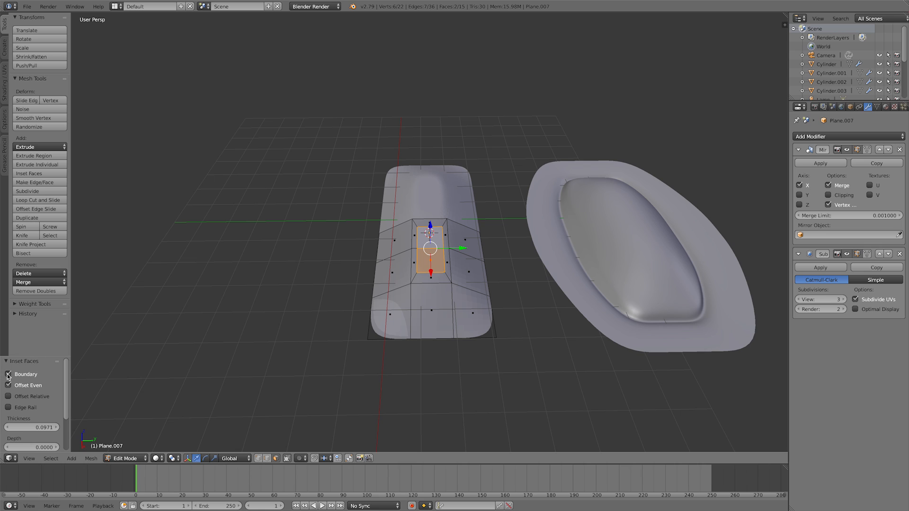
{"action": "left_click", "coordinate": [8, 374]}
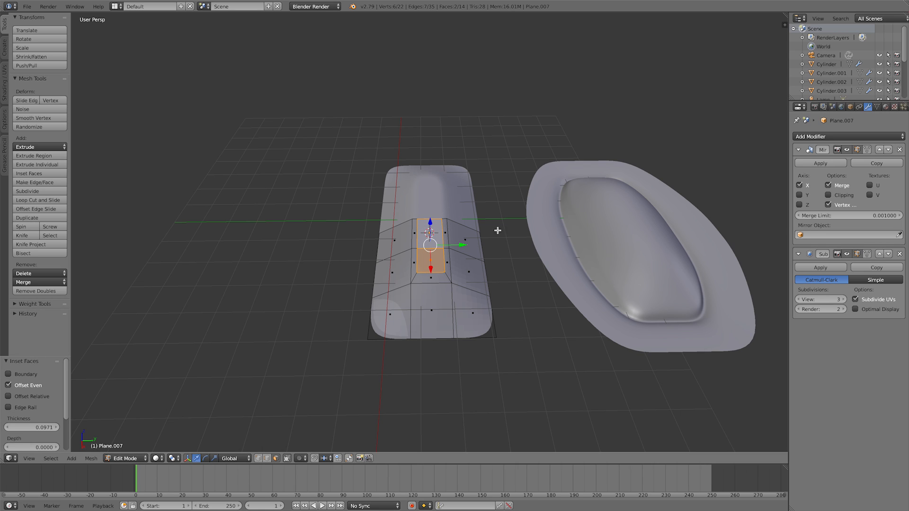
{"action": "mouse_move", "coordinate": [446, 234]}
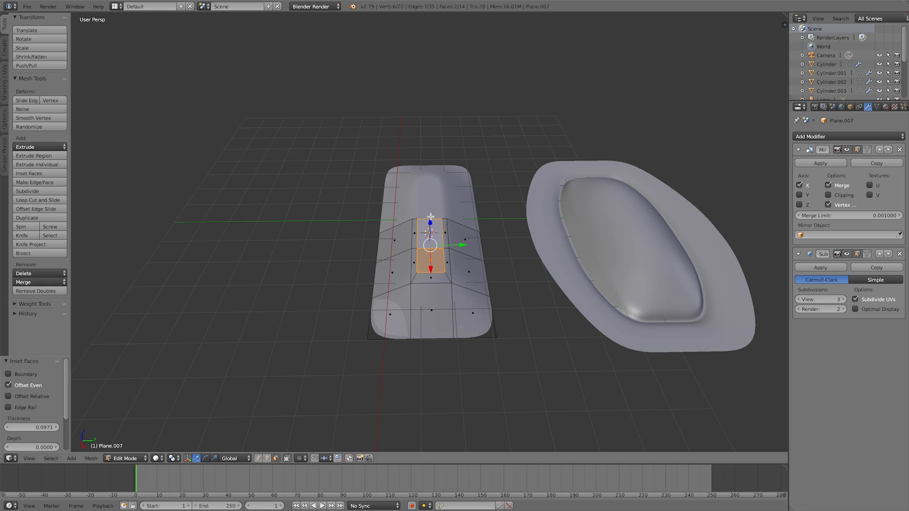
{"action": "left_click", "coordinate": [828, 195]}
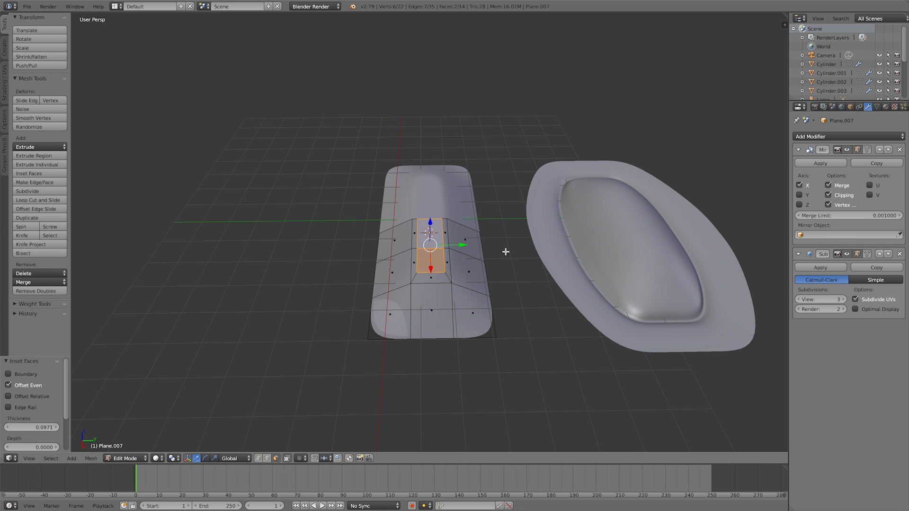
{"action": "mouse_move", "coordinate": [449, 276]}
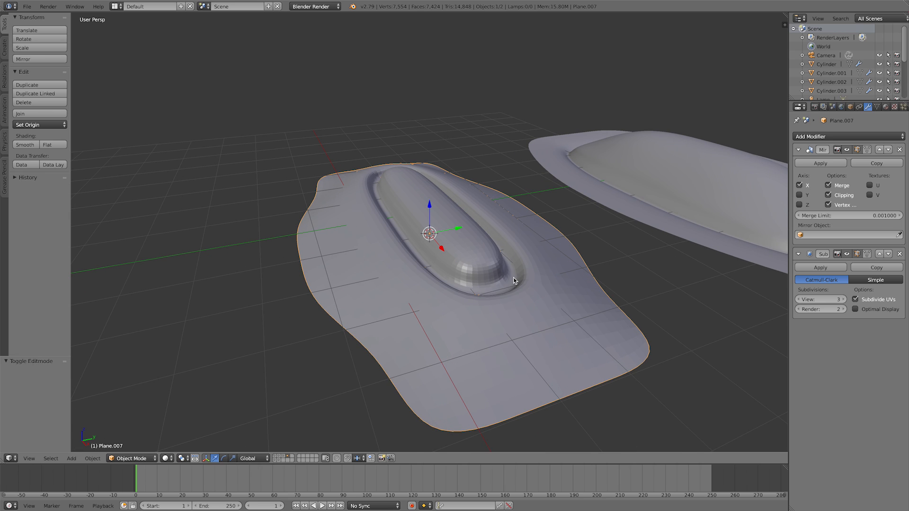
Shade the panel smooth and add a loop cut around the pill's base
{"action": "left_click", "coordinate": [27, 146]}
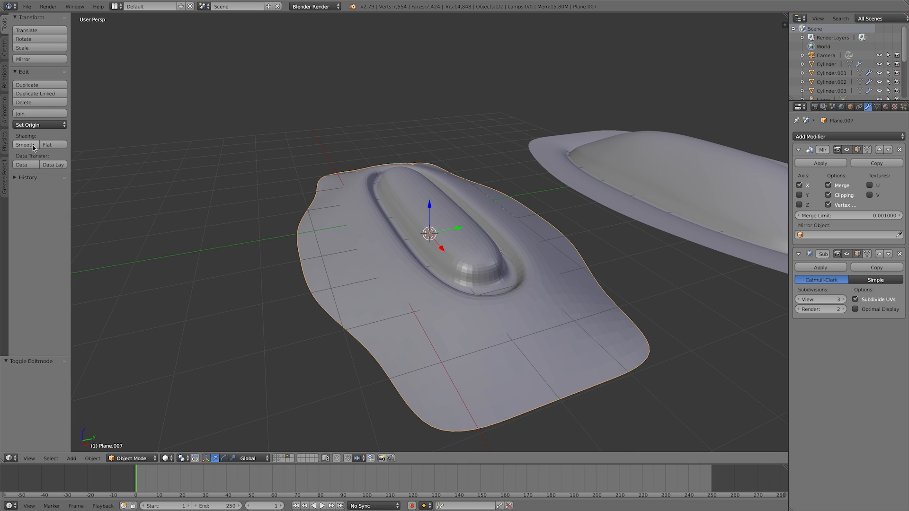
{"action": "left_click", "coordinate": [27, 157]}
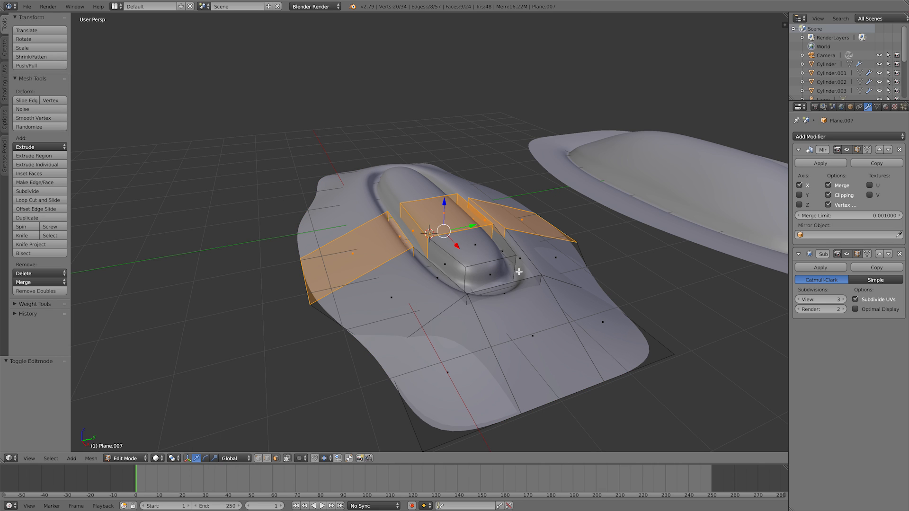
{"action": "left_click", "coordinate": [30, 200]}
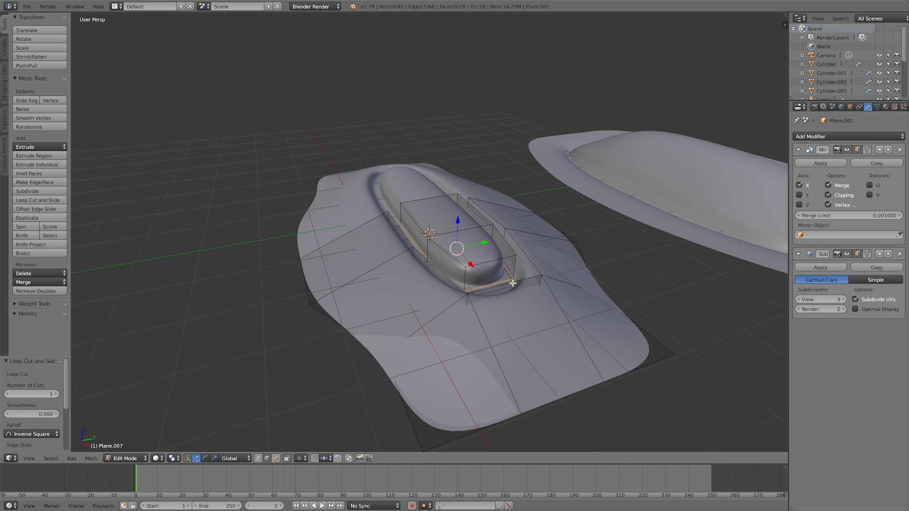
{"action": "mouse_move", "coordinate": [532, 273]}
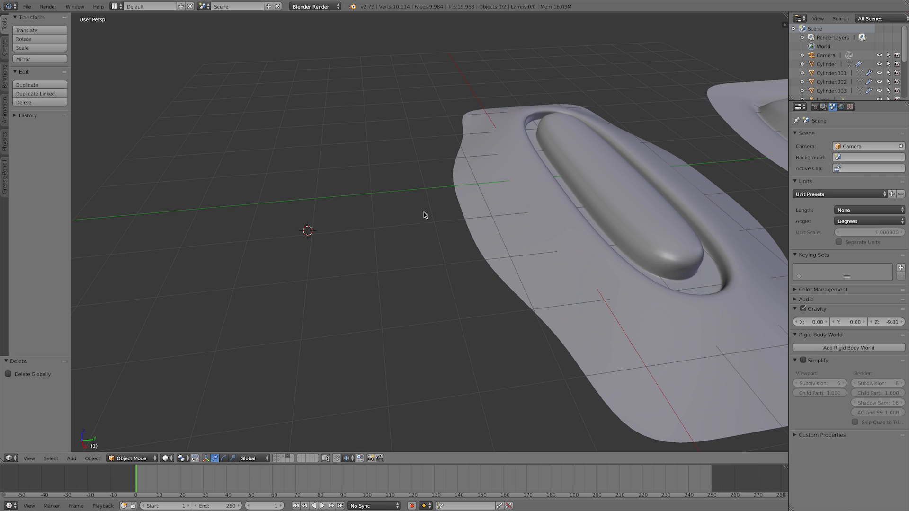
Add a square plane, subdivide it twice, and switch to face select mode
{"action": "left_click", "coordinate": [71, 458]}
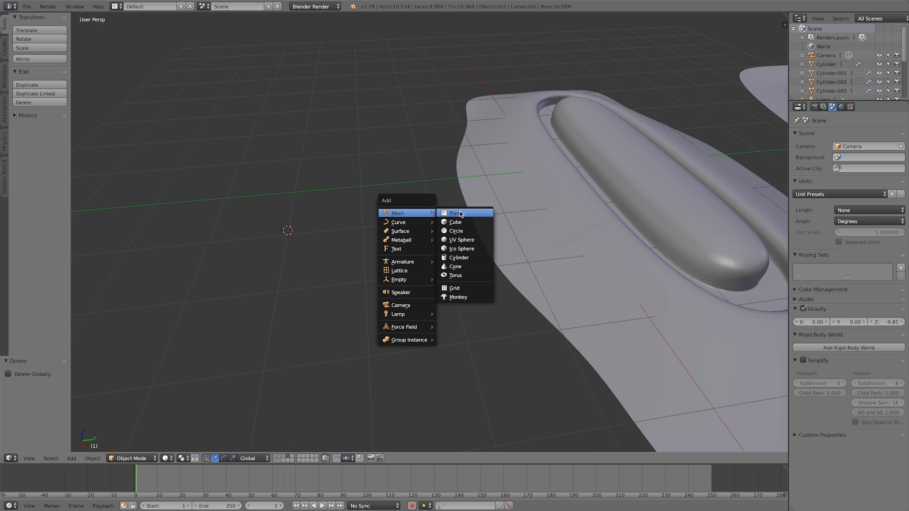
{"action": "left_click", "coordinate": [455, 212]}
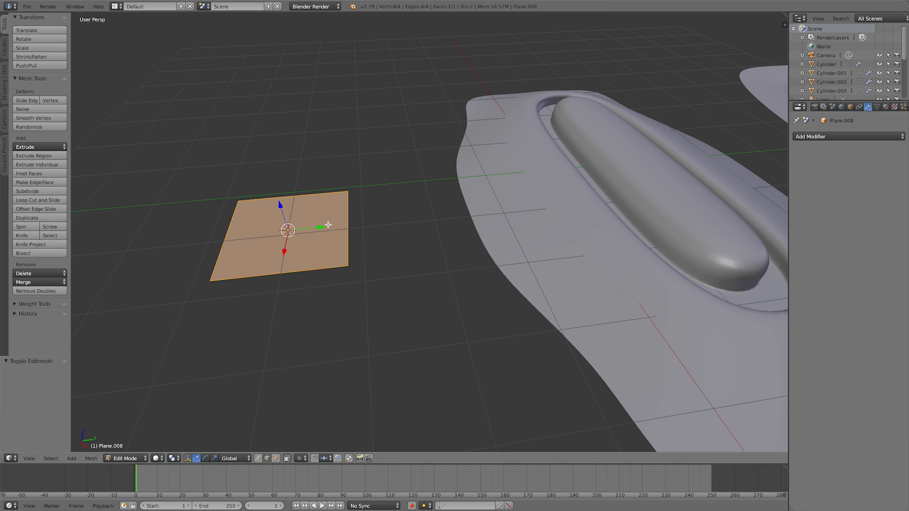
{"action": "left_click", "coordinate": [26, 191]}
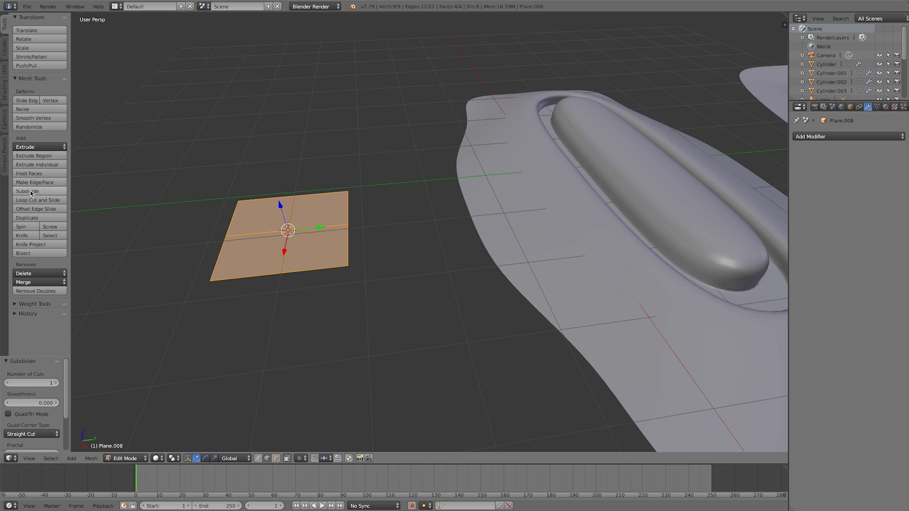
{"action": "left_click", "coordinate": [24, 191]}
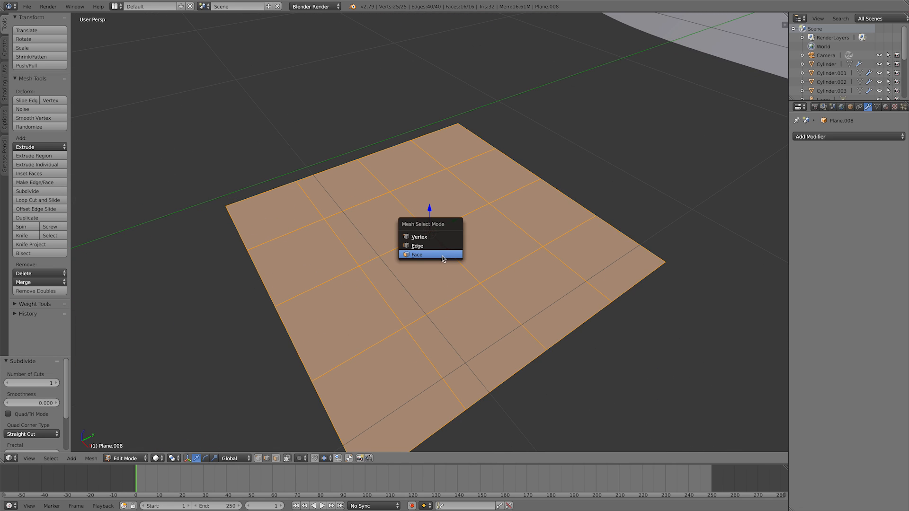
{"action": "left_click", "coordinate": [416, 254]}
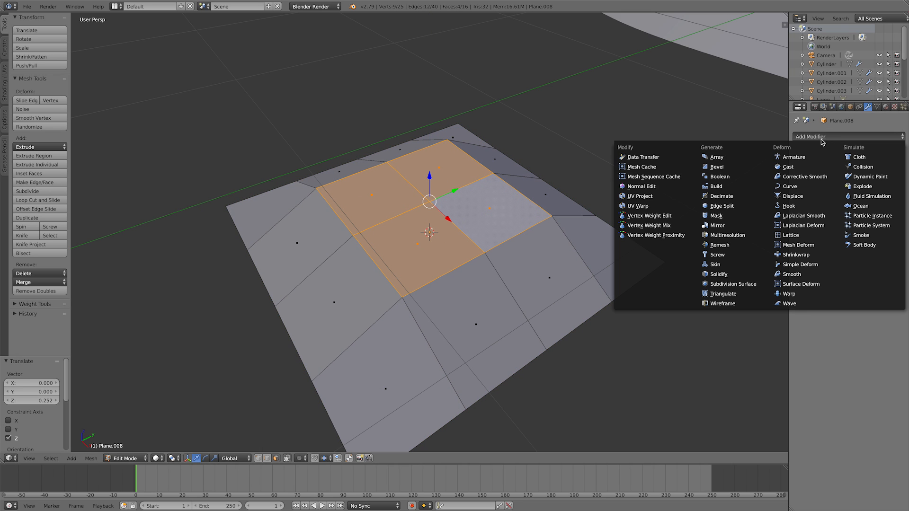
Add a Subdivision Surface modifier to the raised grid plane
{"action": "left_click", "coordinate": [732, 283]}
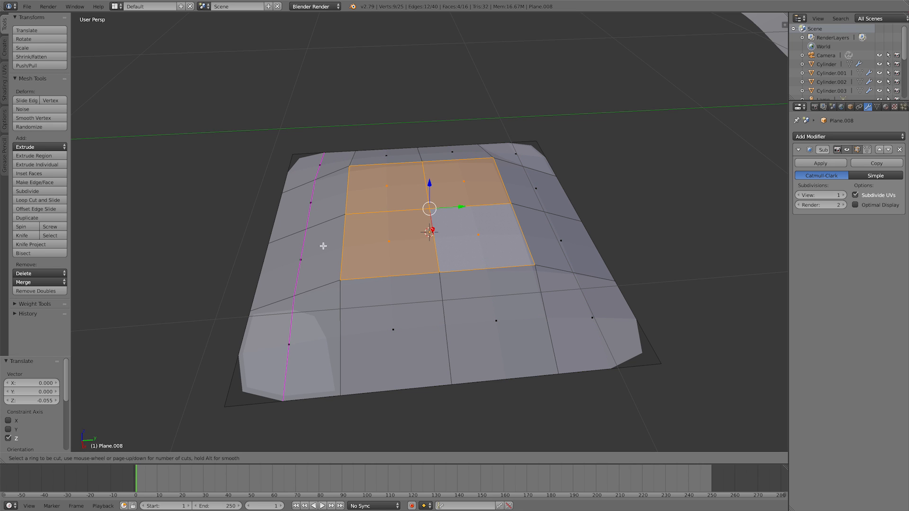
{"action": "mouse_move", "coordinate": [334, 181]}
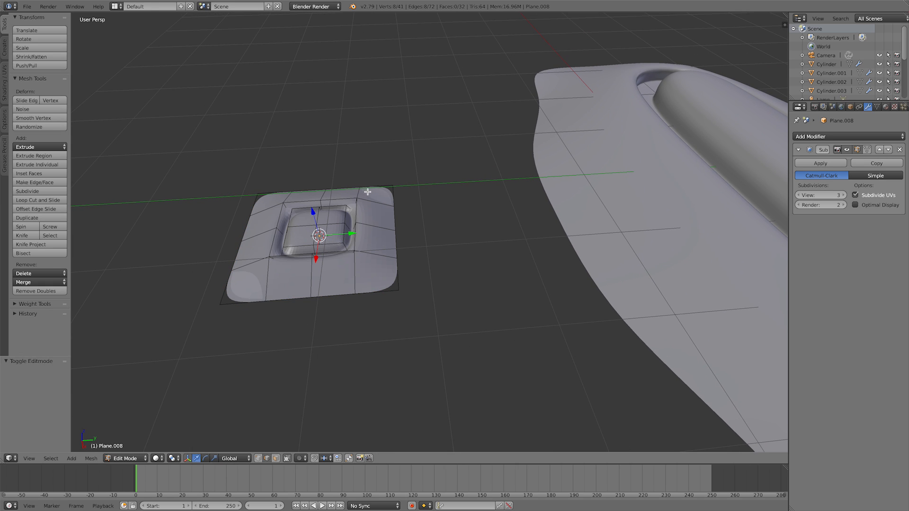
{"action": "mouse_move", "coordinate": [275, 277]}
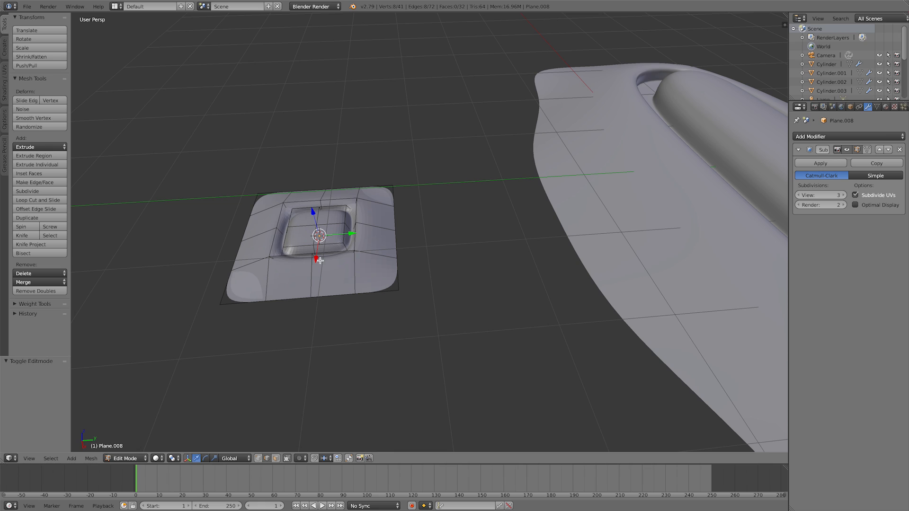
{"action": "mouse_move", "coordinate": [294, 204]}
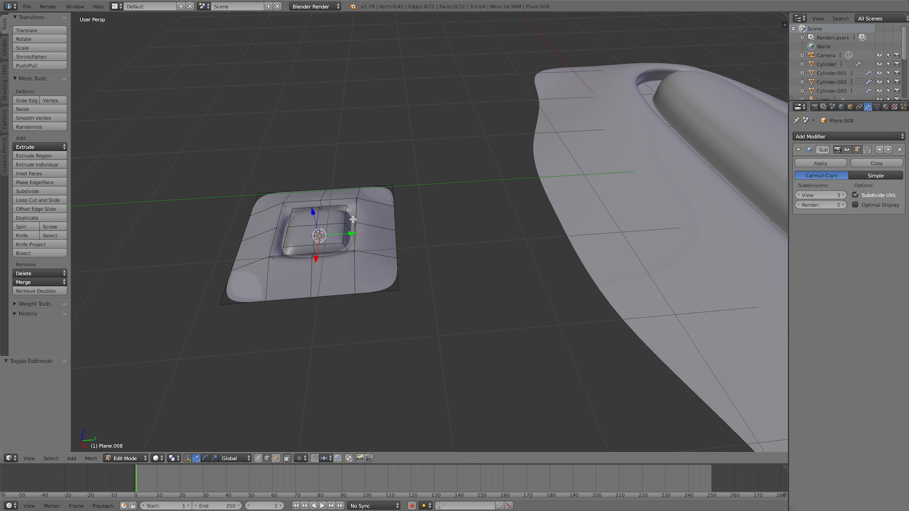
{"action": "mouse_move", "coordinate": [358, 219]}
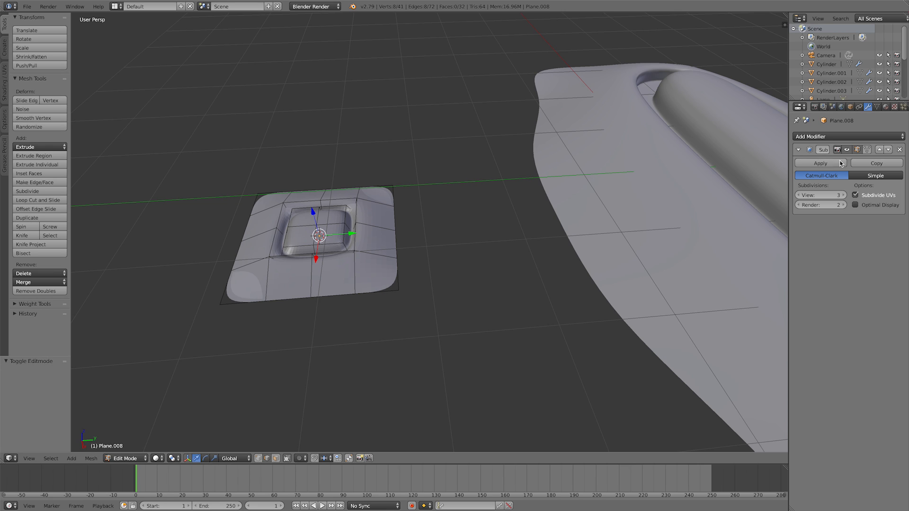
{"action": "mouse_move", "coordinate": [468, 251]}
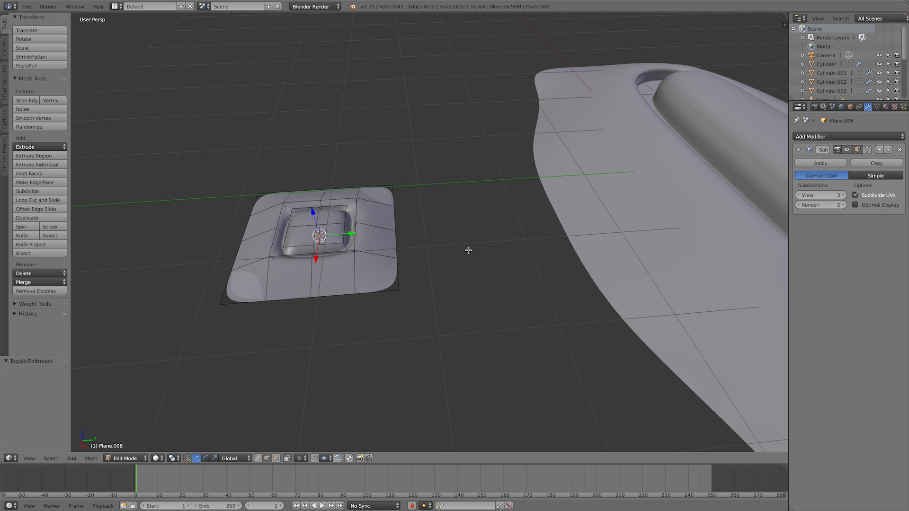
{"action": "mouse_move", "coordinate": [470, 250]}
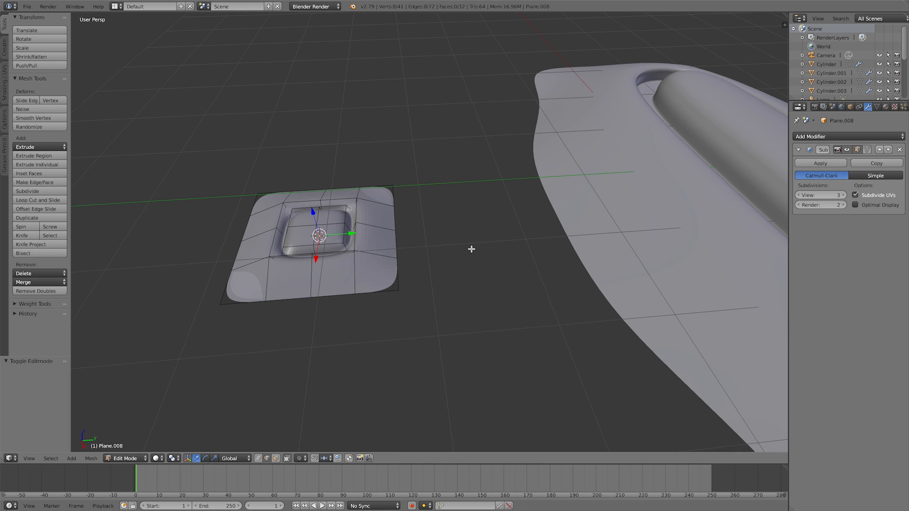